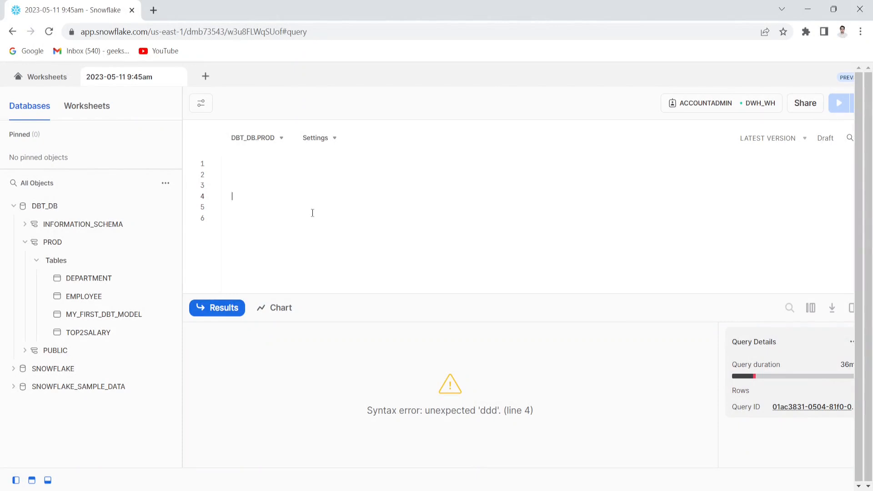
- Start the worksheet query with select * from Prod.employee e
click(84, 296)
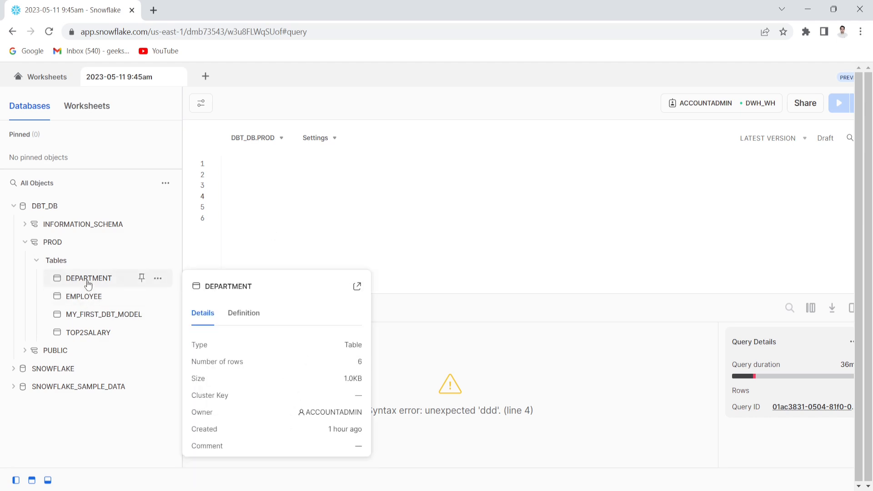
click(258, 196)
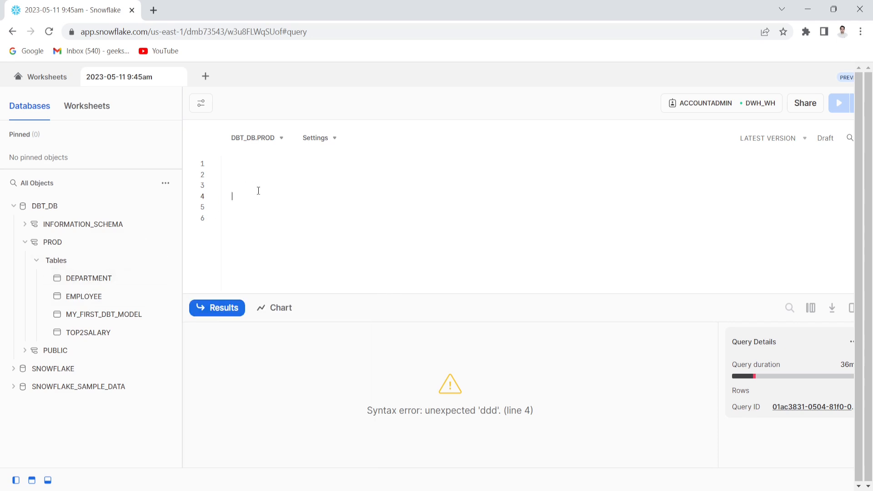
text(select * from)
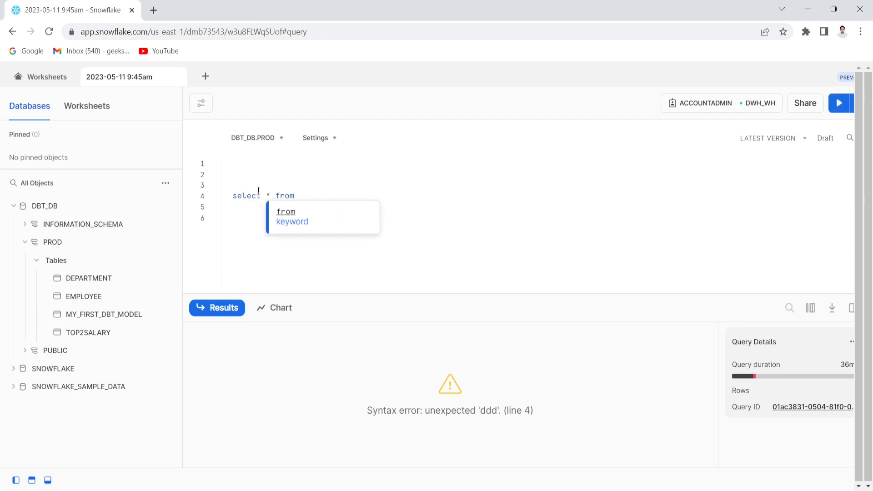
text(employee)
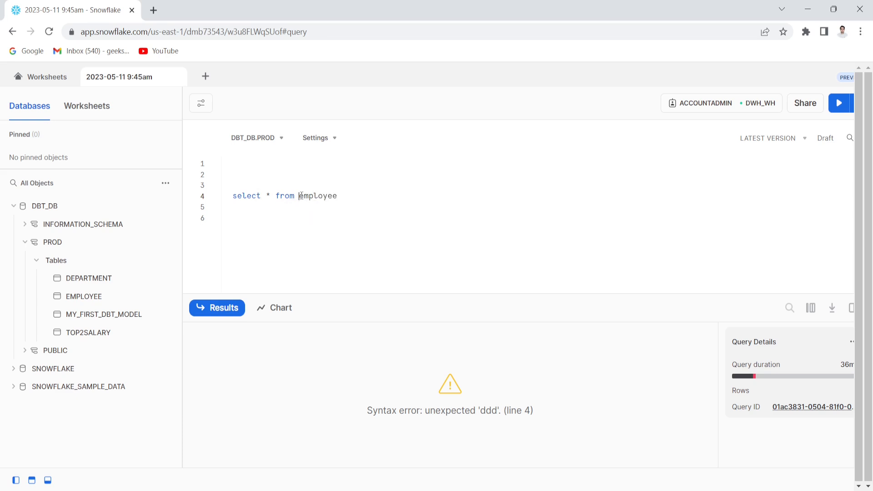
text(prod.)
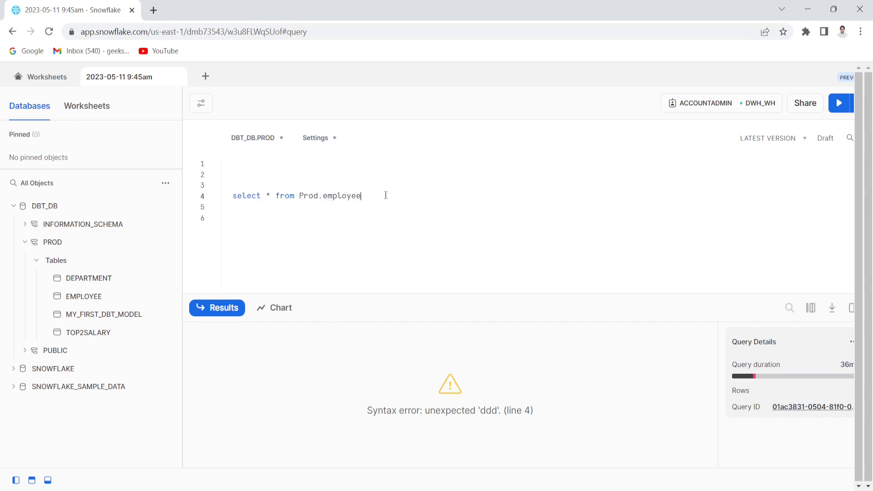
- Add inner join Prod.DEPARTMENT d on e.department_id=d.department_id
text(inner join)
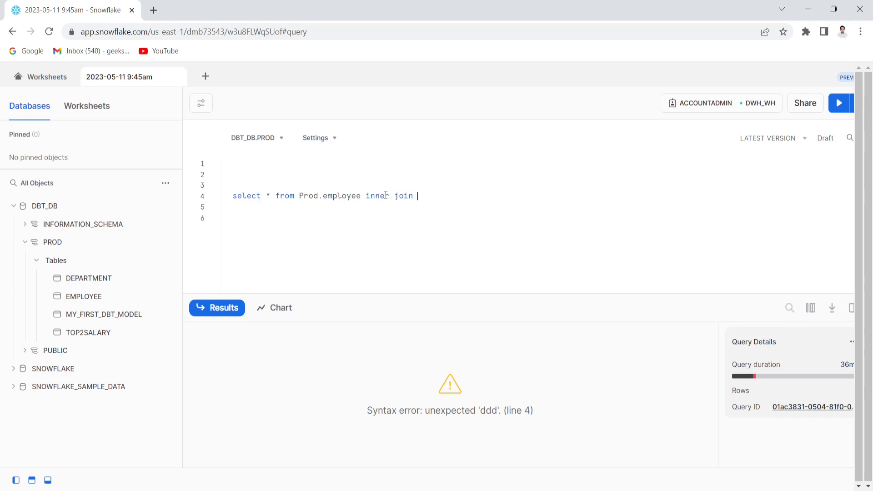
text(Prod)
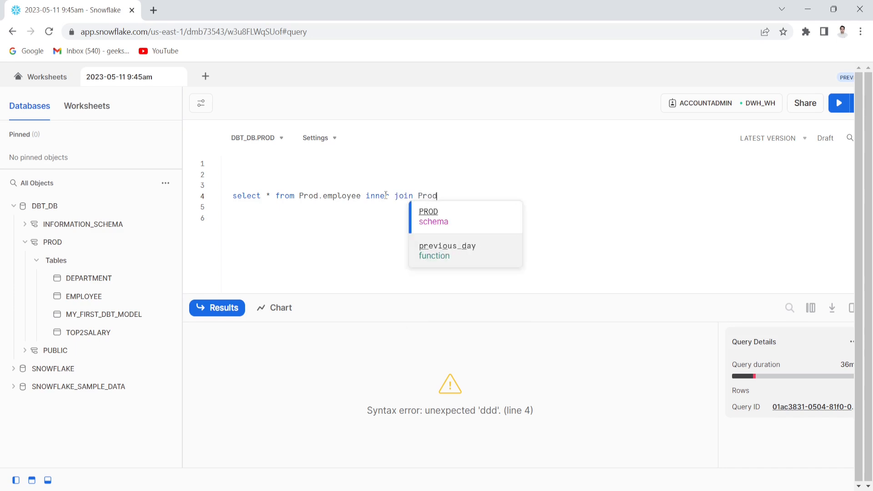
text(.de)
click(539, 207)
text(on)
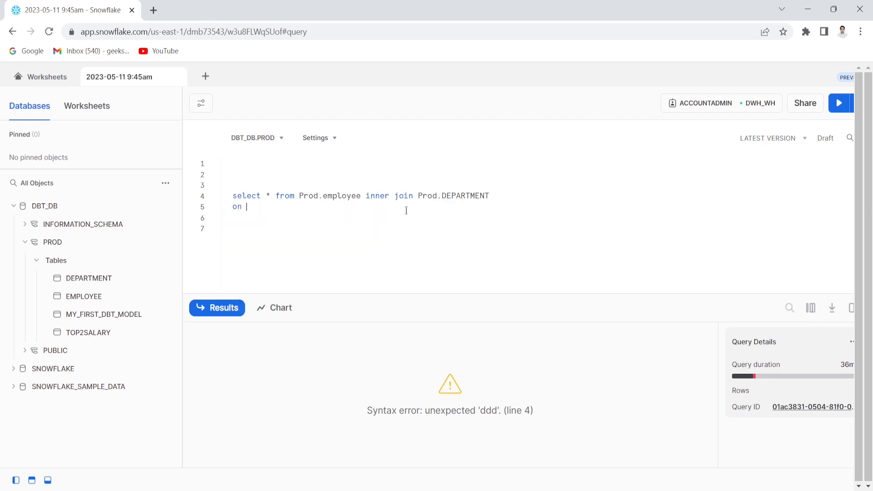
text(e)
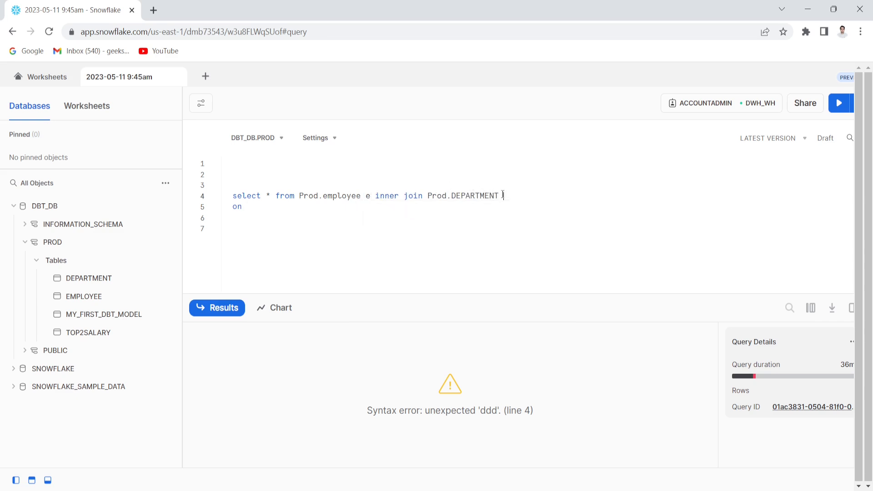
text(d)
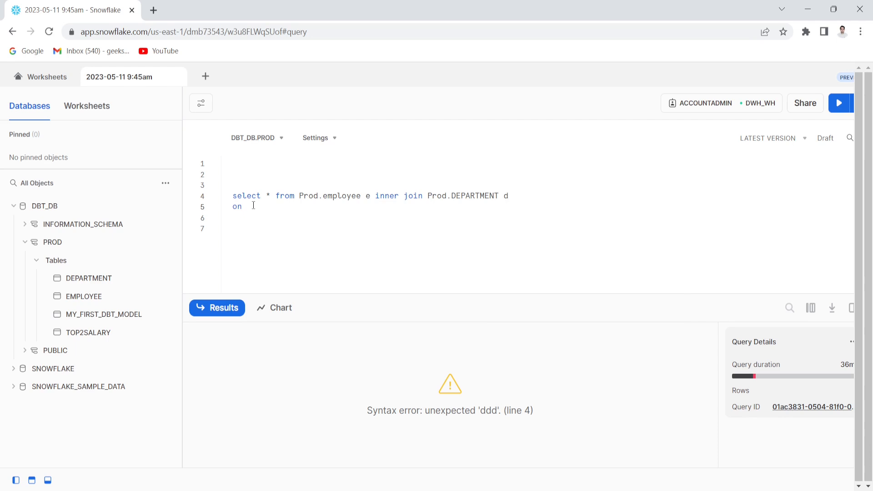
text(e.)
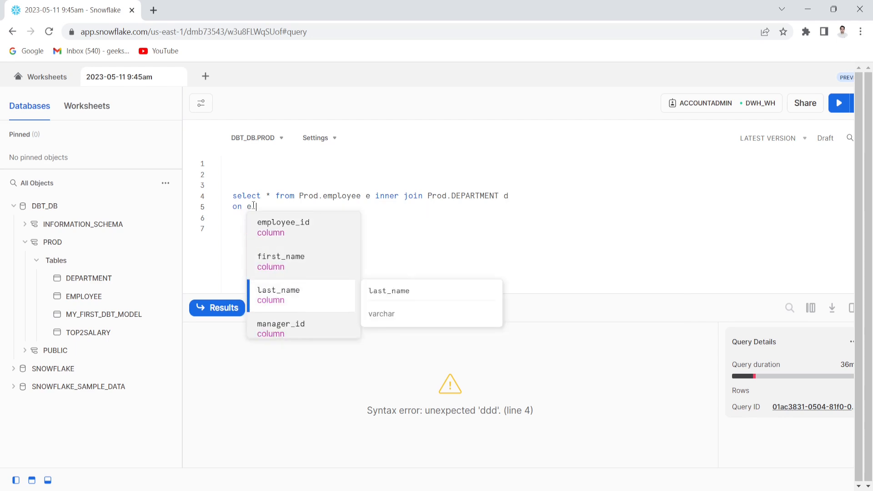
text(department_id)
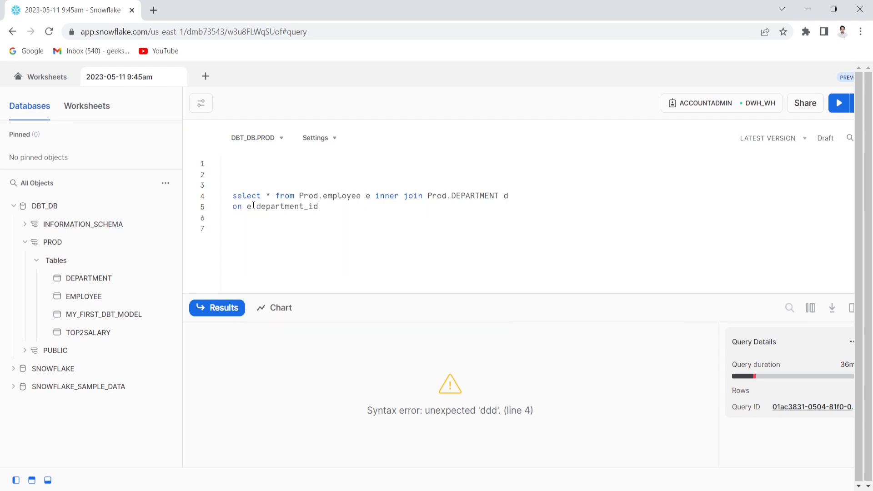
text(=d.department_id)
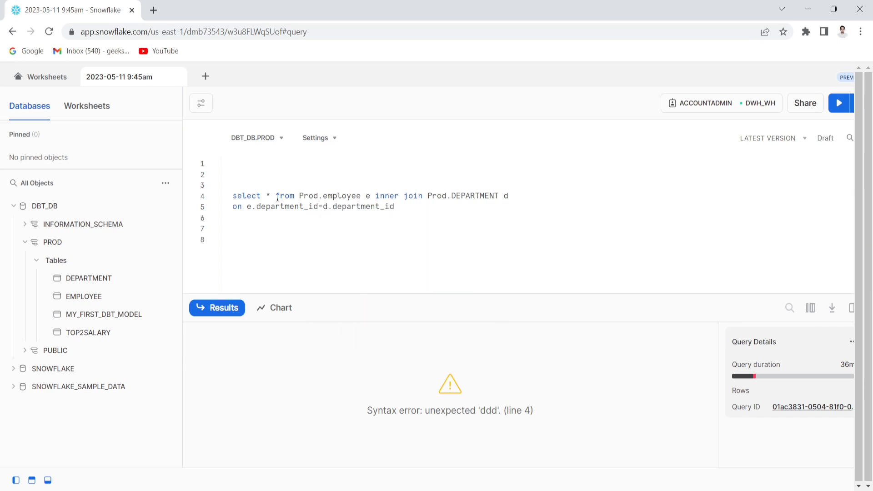
- Select d.department_name and sum(e.salary), group by 1, and select the whole query
key(Backspace)
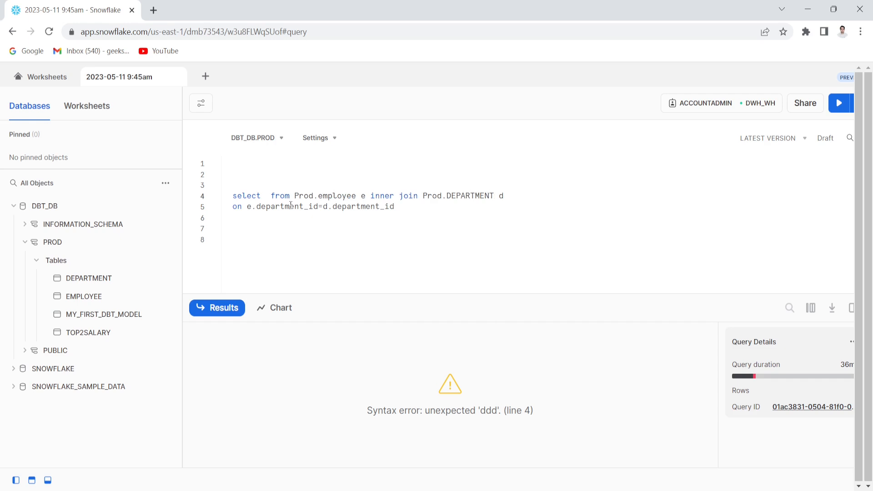
text(e.)
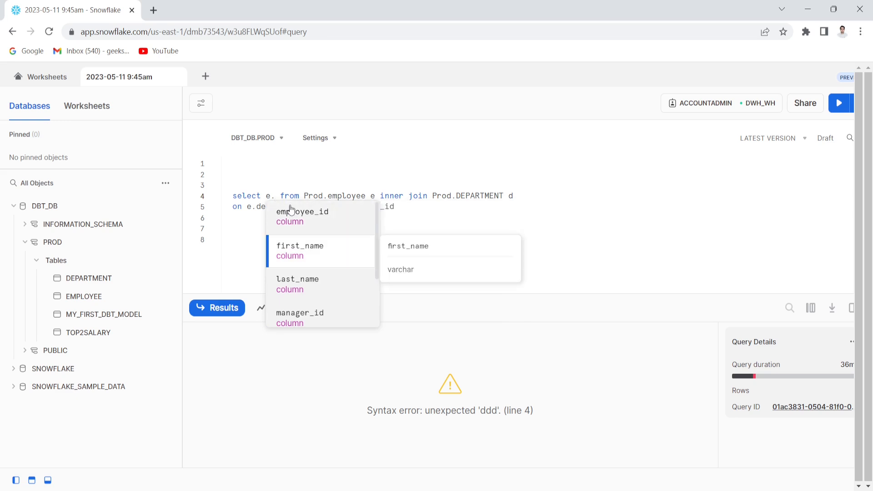
mouse_move(302, 216)
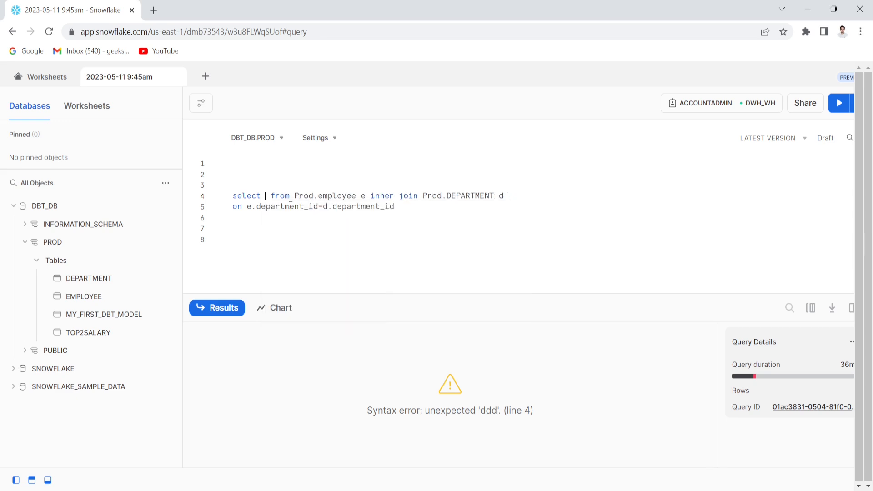
text(d.)
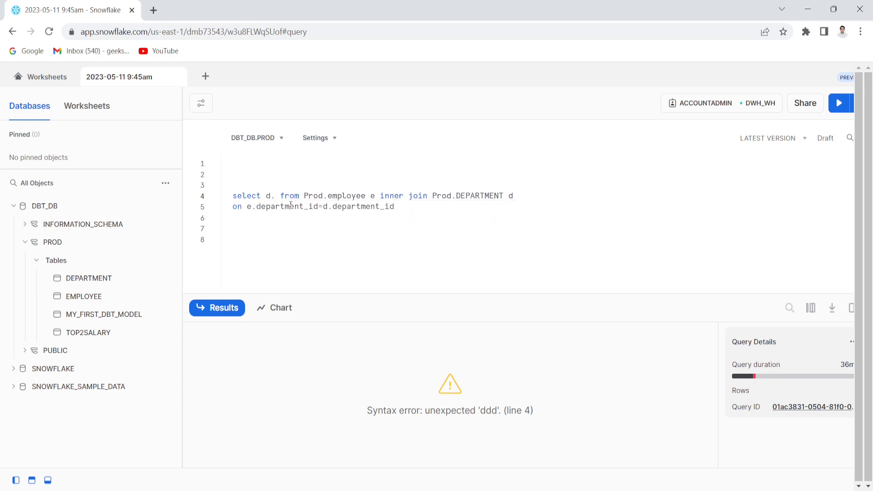
text(.)
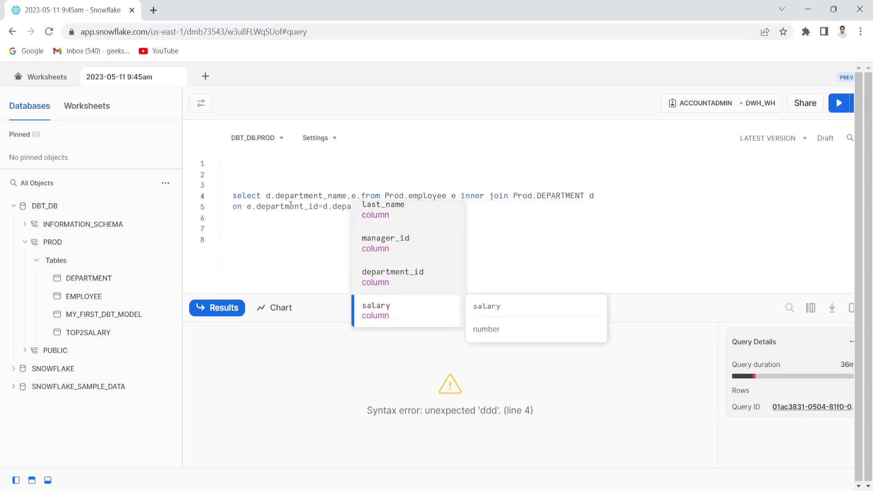
click(375, 305)
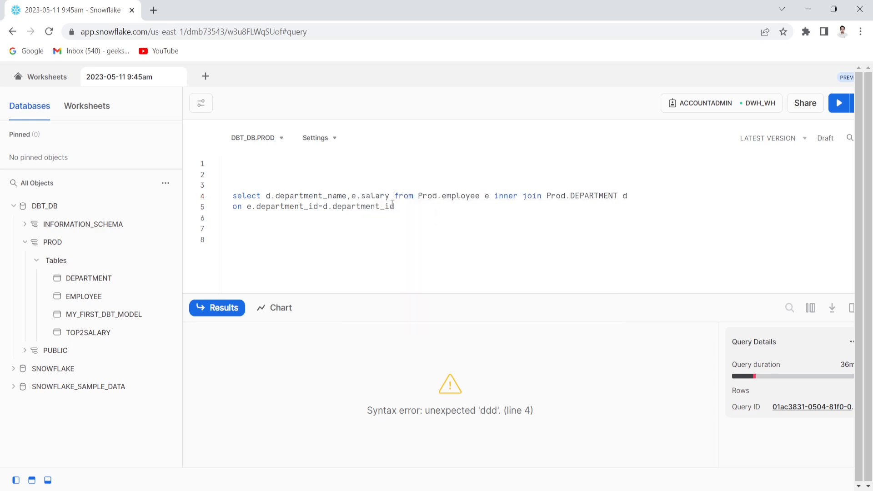
text(,sum)
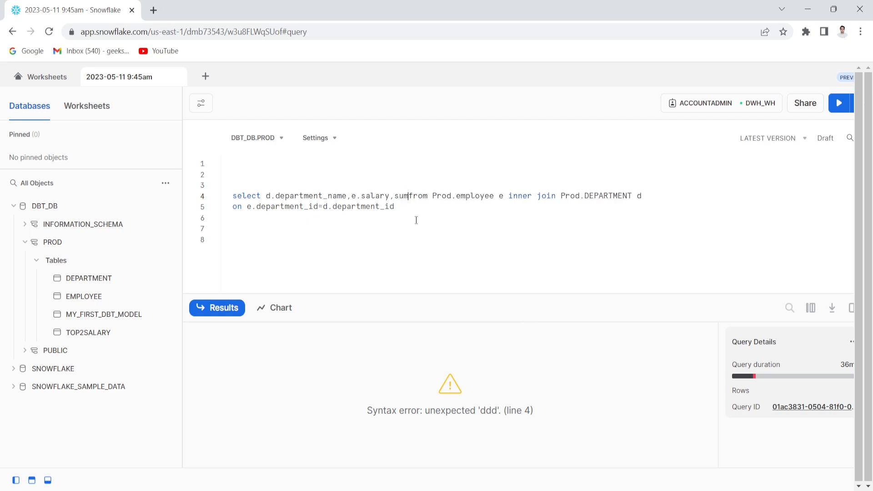
text(()
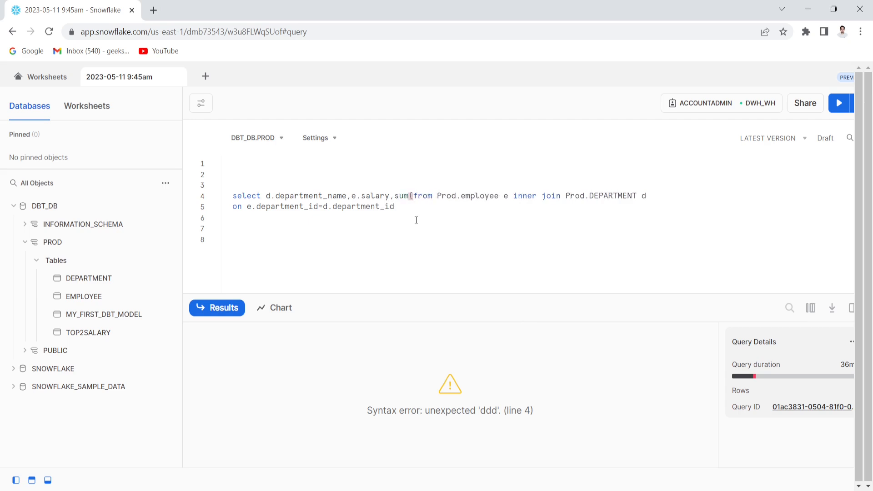
text(e.)
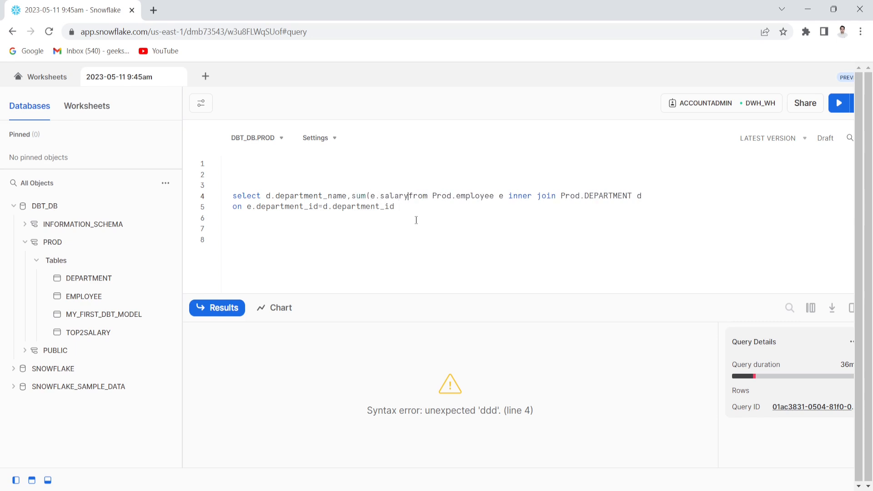
text())
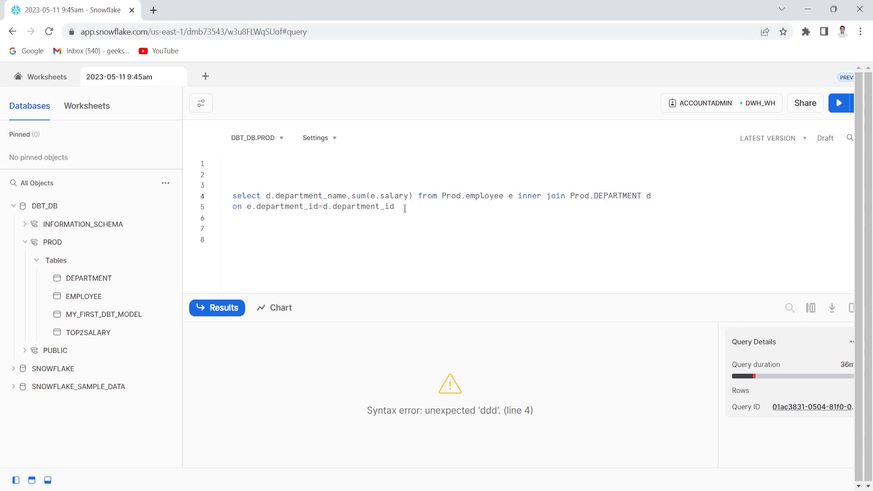
text(group by 1)
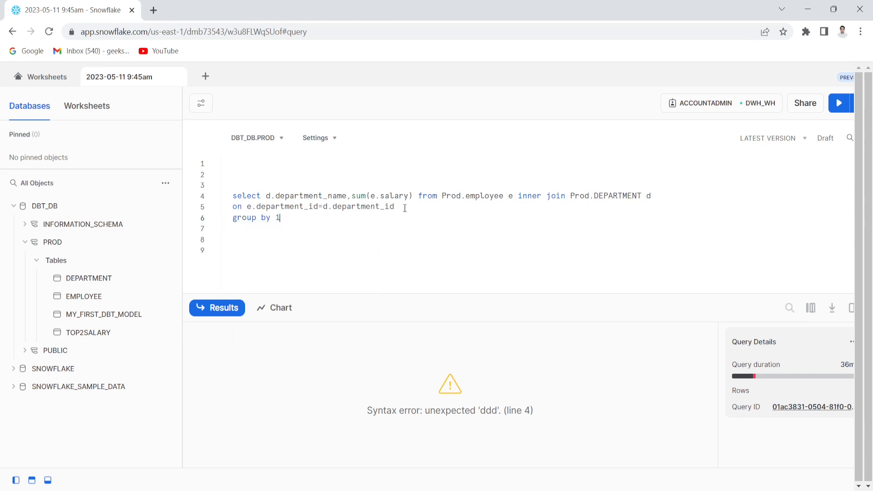
key(ctrl+a)
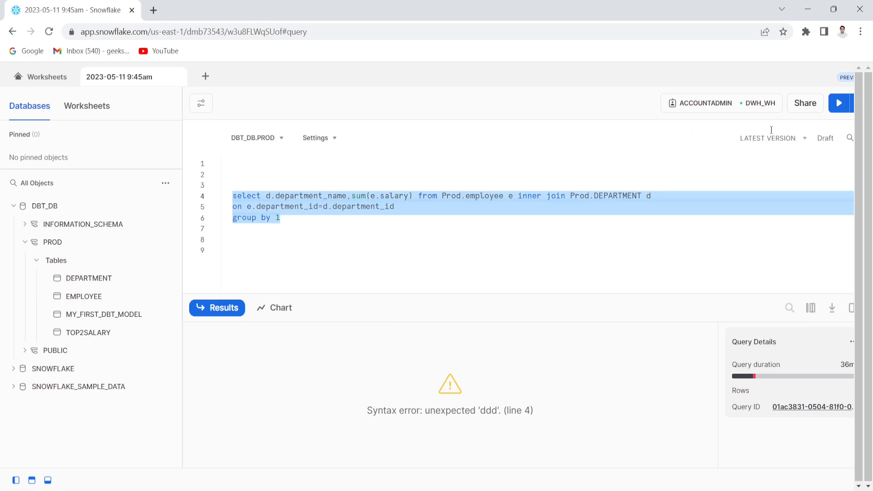
- Run the query to get salary totals for IT, Finance, Marketing, DE and HR
click(841, 102)
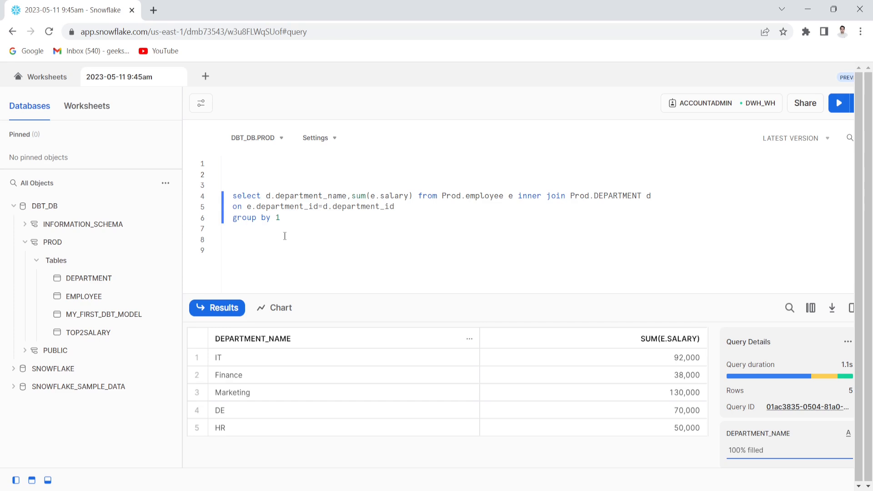
- Wrap the salary-per-department query as select * from ( ... ) As A
text(select)
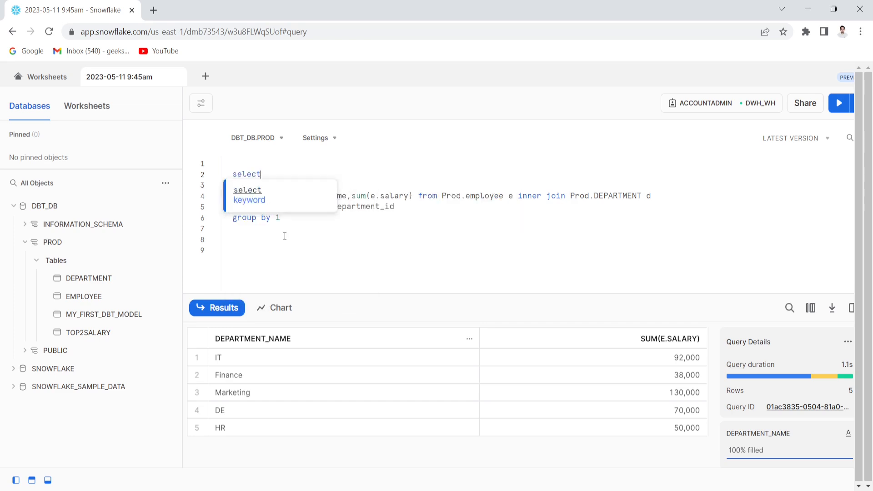
text(* from)
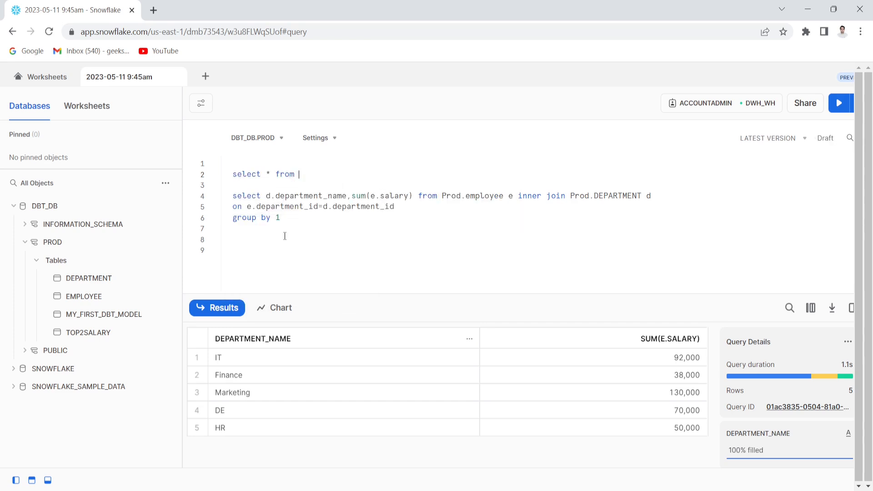
text(()
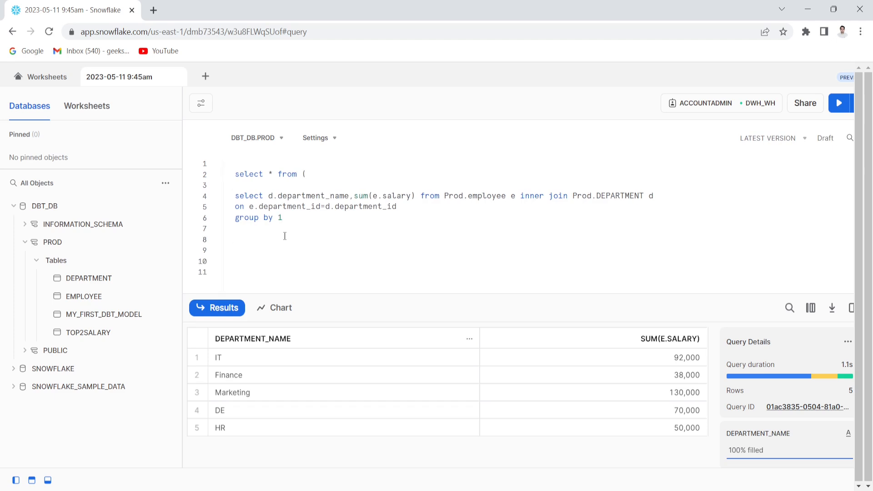
text())
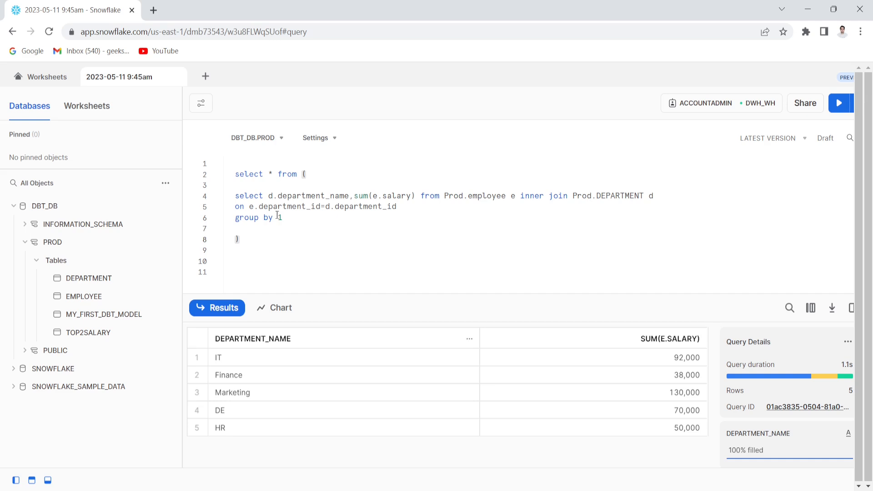
drag(235, 195, 282, 217)
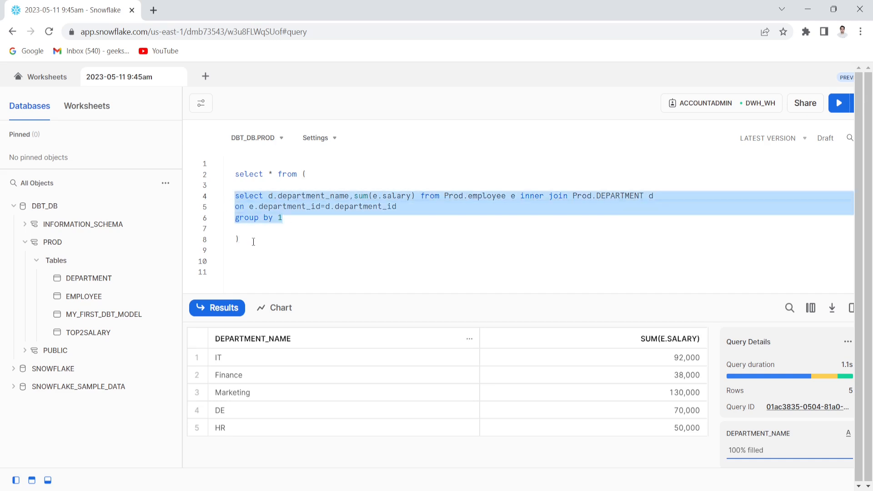
text(As)
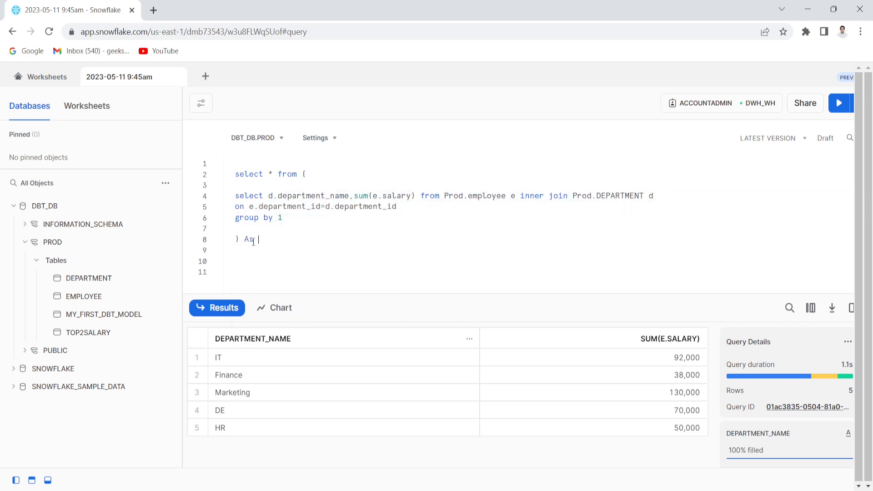
text(A)
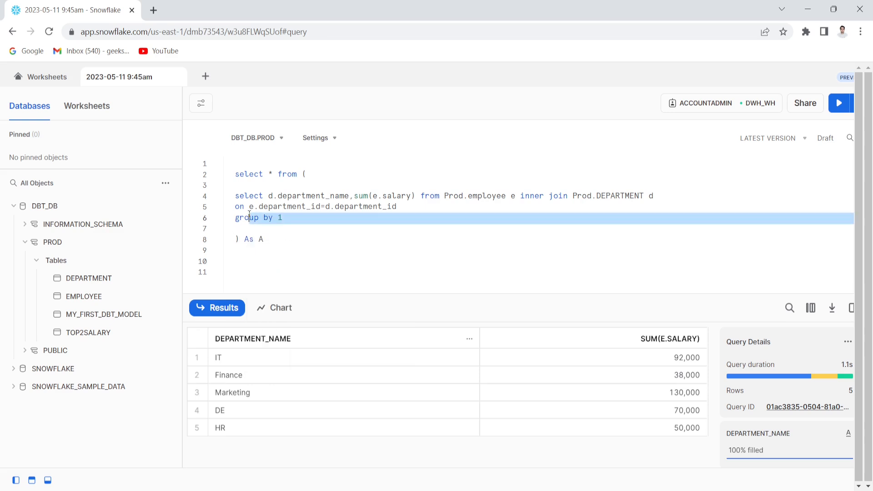
- Rerun the wrapped query, returning the same five department totals
key(ctrl+a)
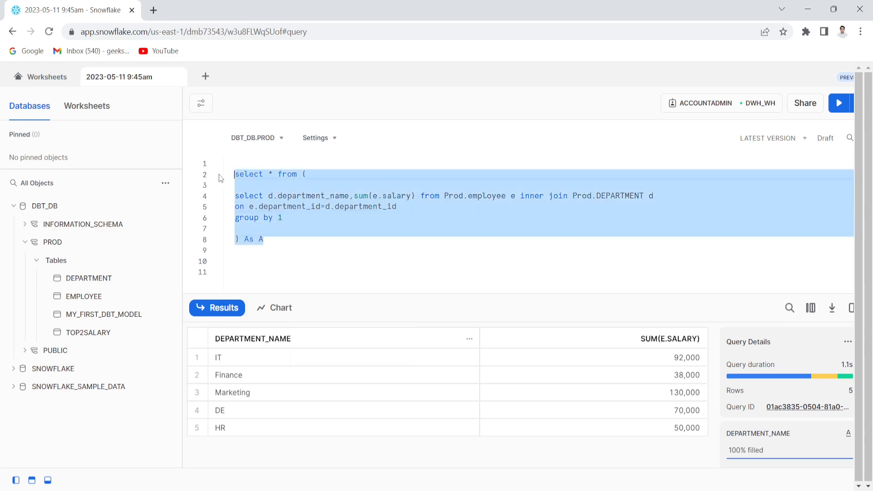
click(841, 103)
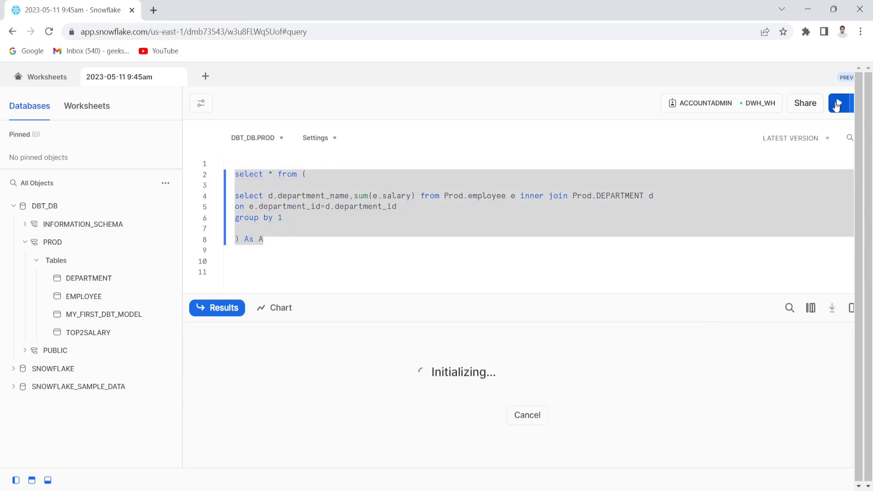
click(840, 103)
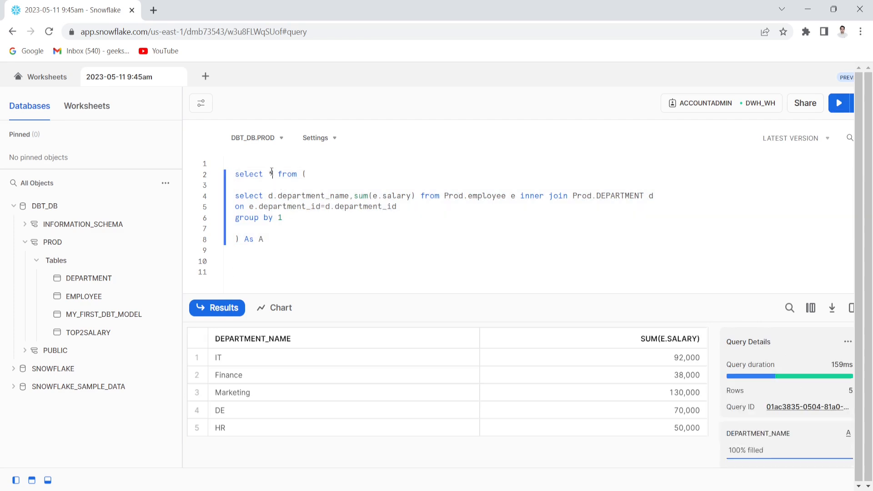
- List A.department_name and A.SALARY in the outer query, aliasing sum(e.salary) as SALARY
text(S)
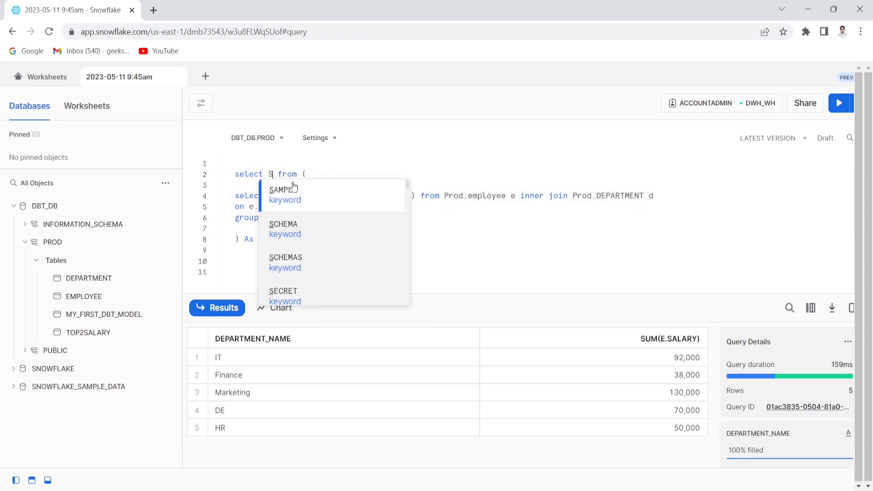
text(A.)
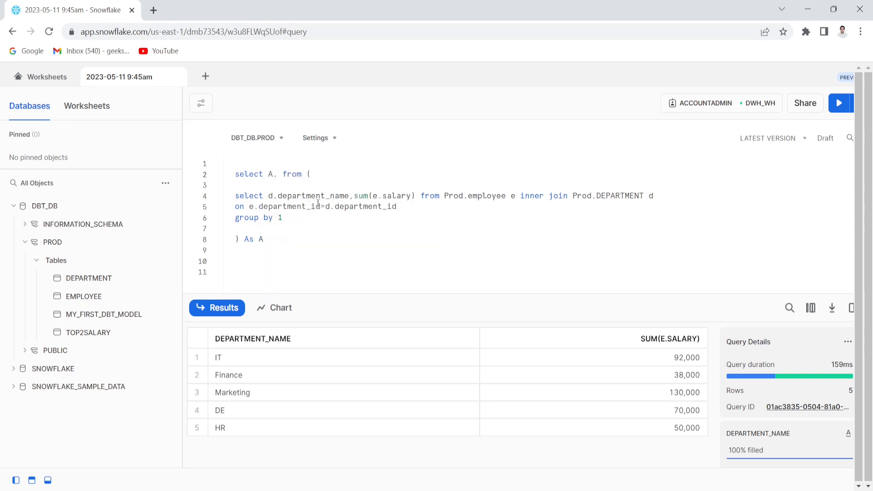
double_click(313, 196)
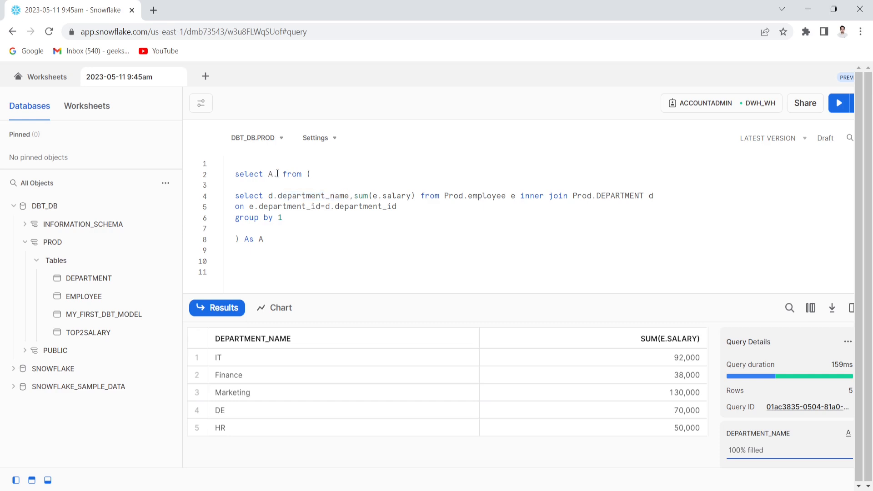
text(.department_name)
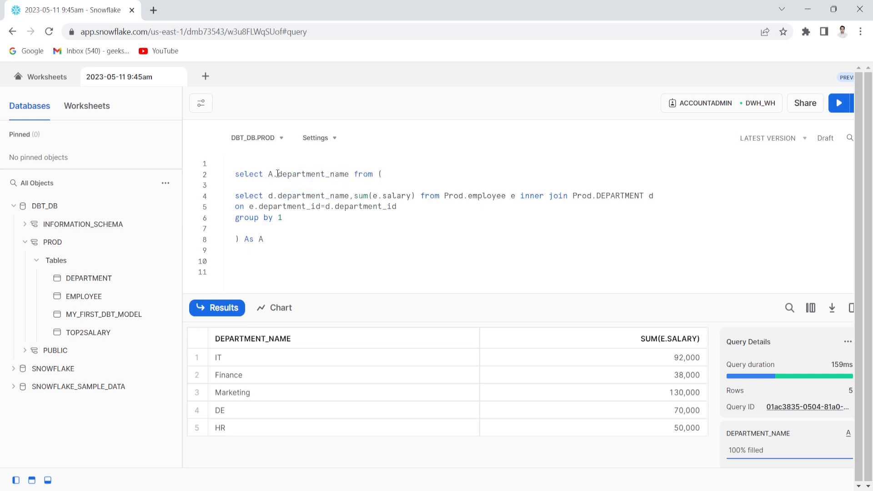
text(,)
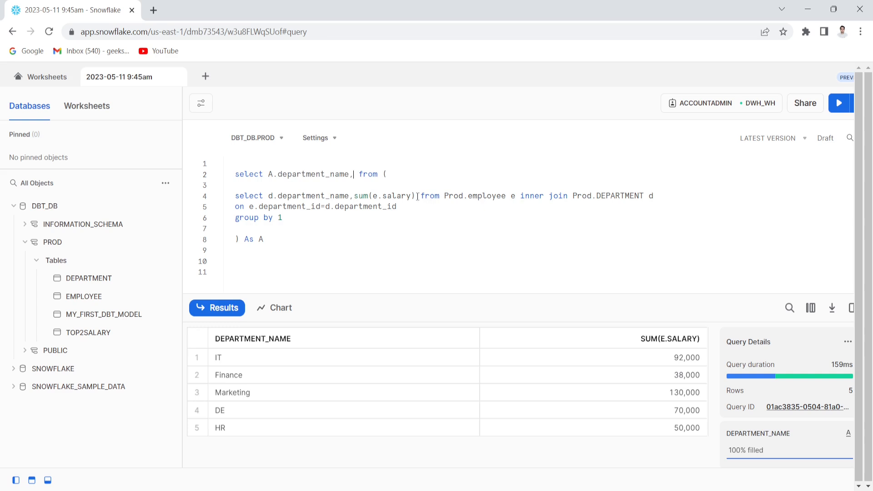
text(As SALARY)
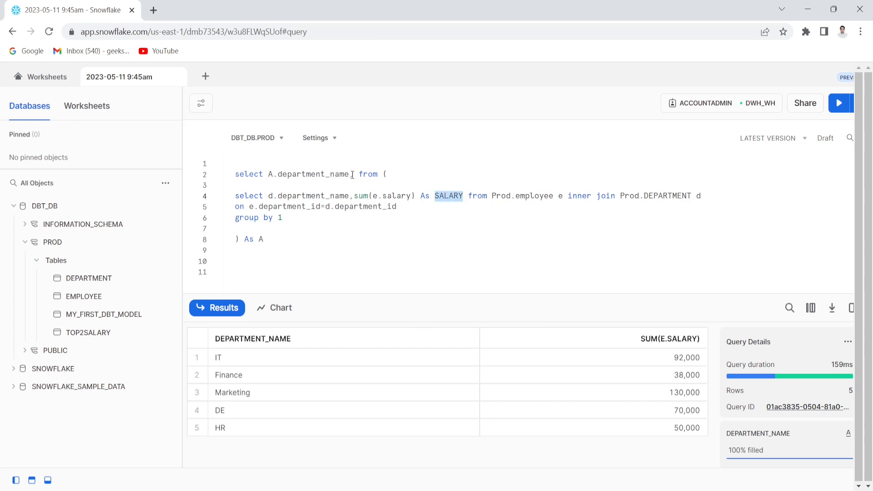
text(A.)
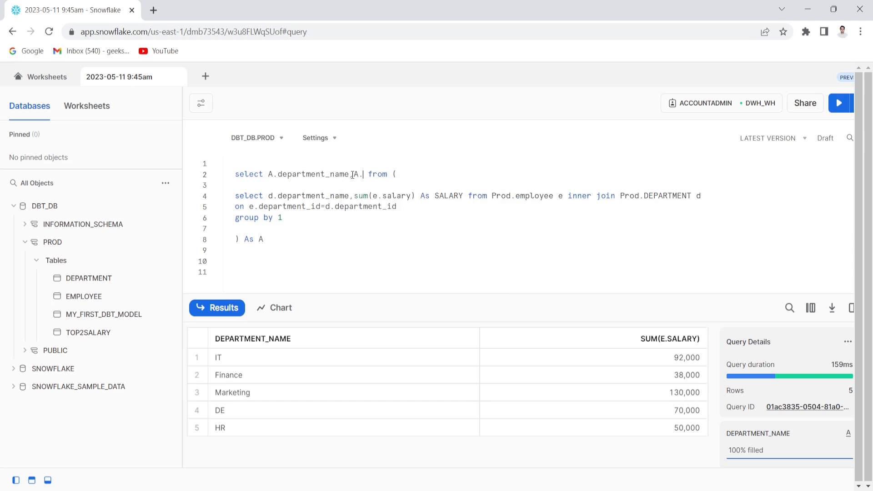
text(.SALARY,den)
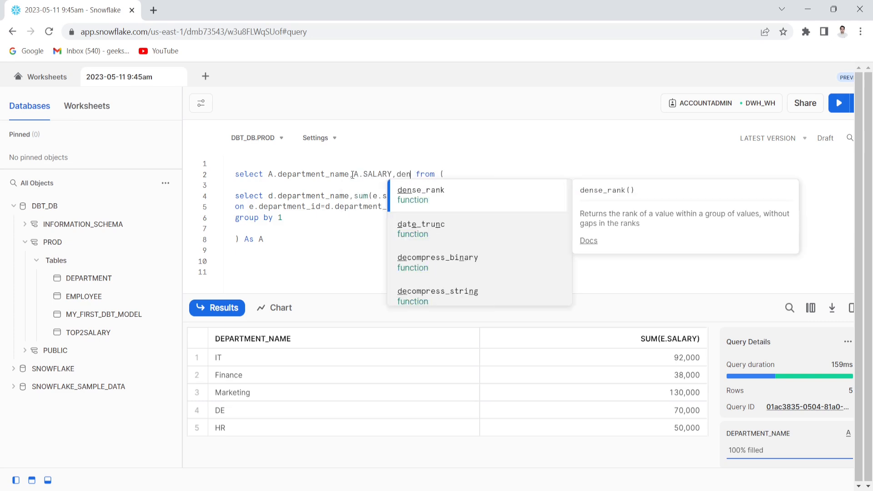
- Add dense_rank() over (order by salary desc) as rank_ with a qualify rank_<3 filter
click(420, 190)
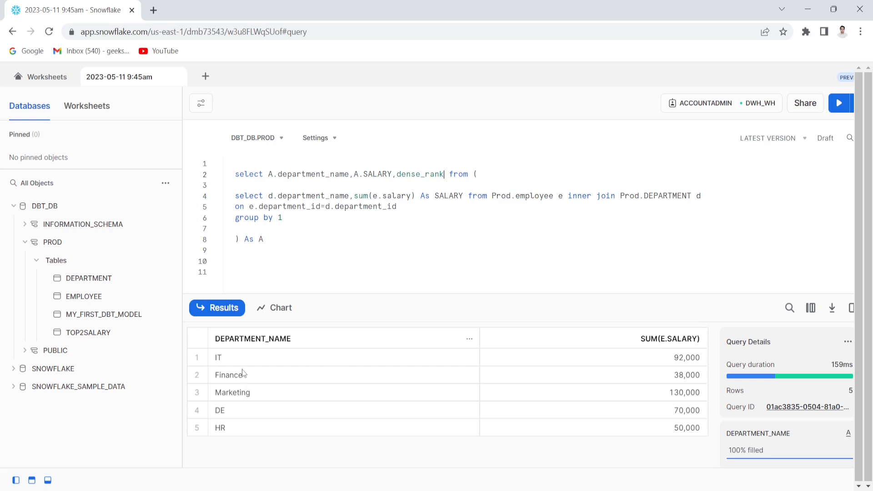
mouse_move(288, 383)
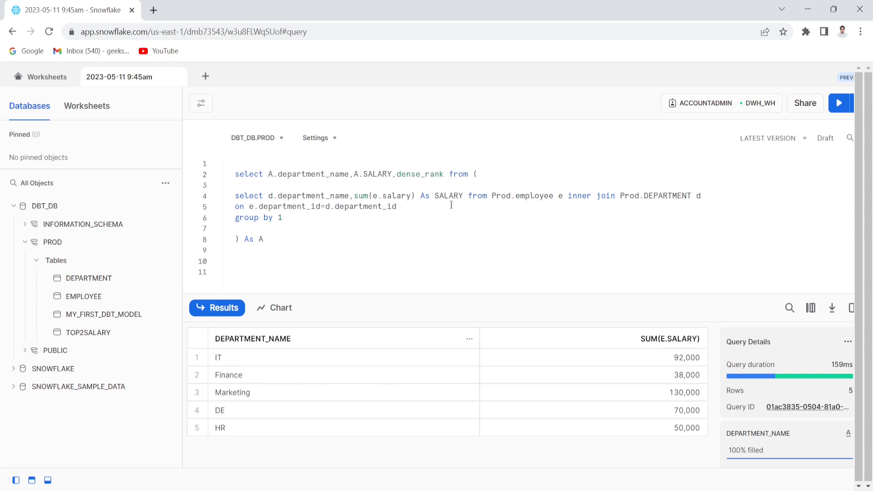
text(())
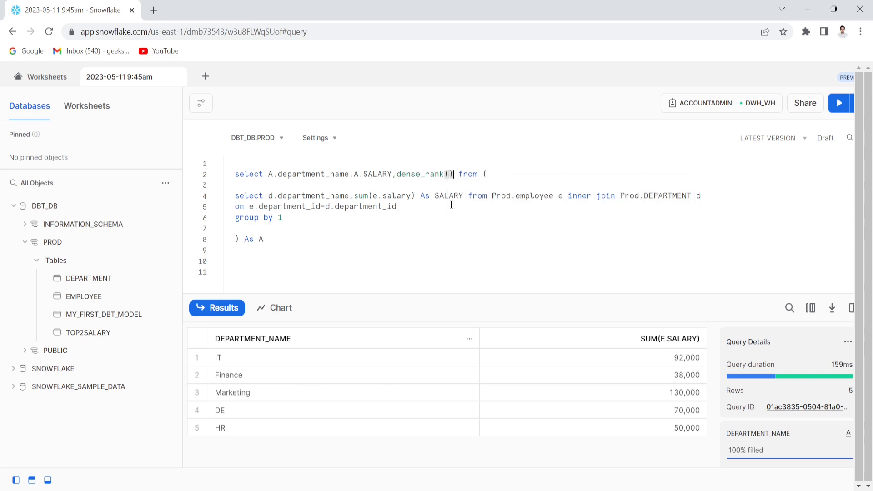
text(Over)
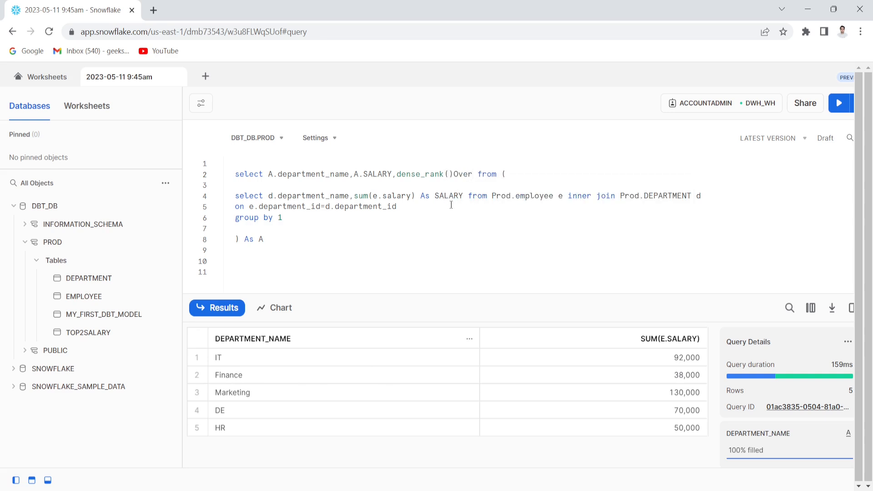
text(order by salary))
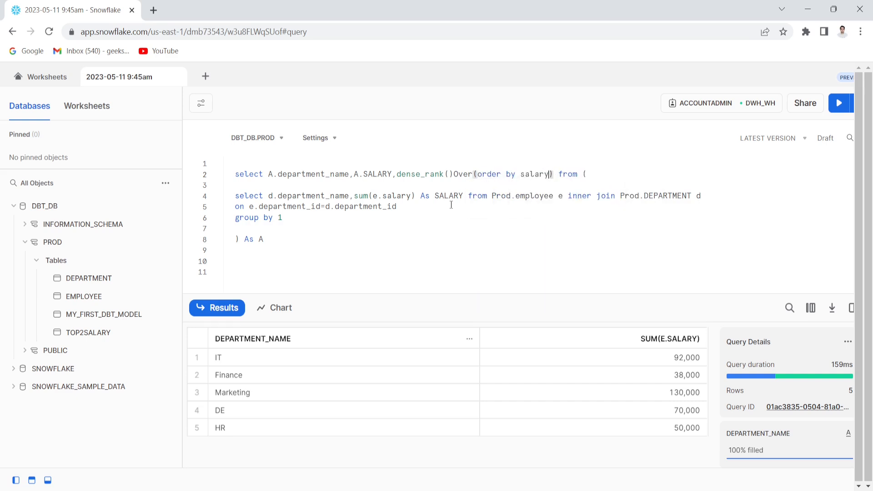
text(desc)
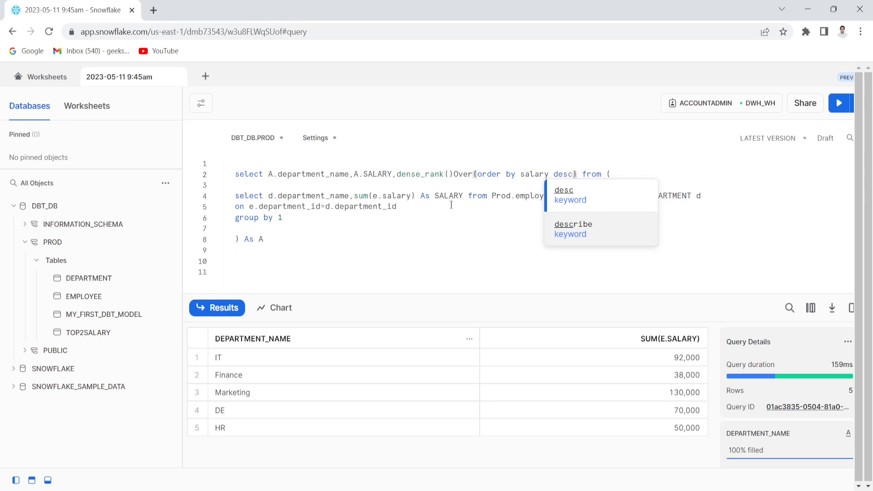
text(as)
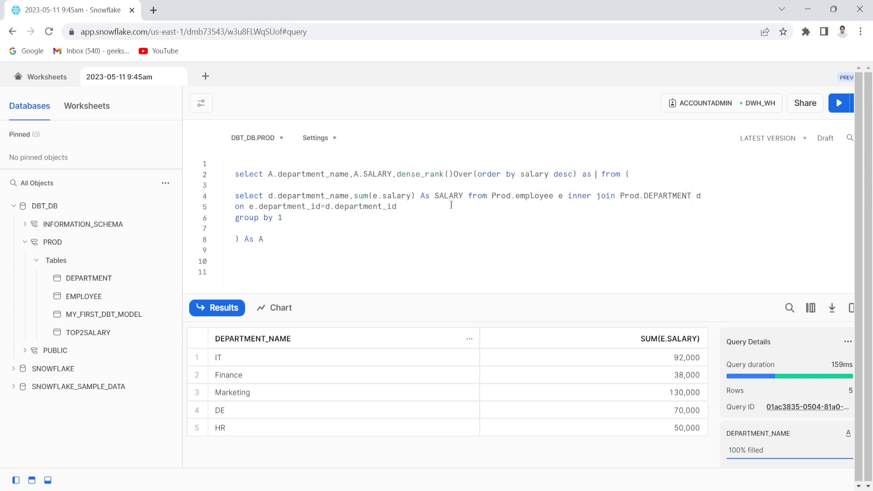
text(rank_)
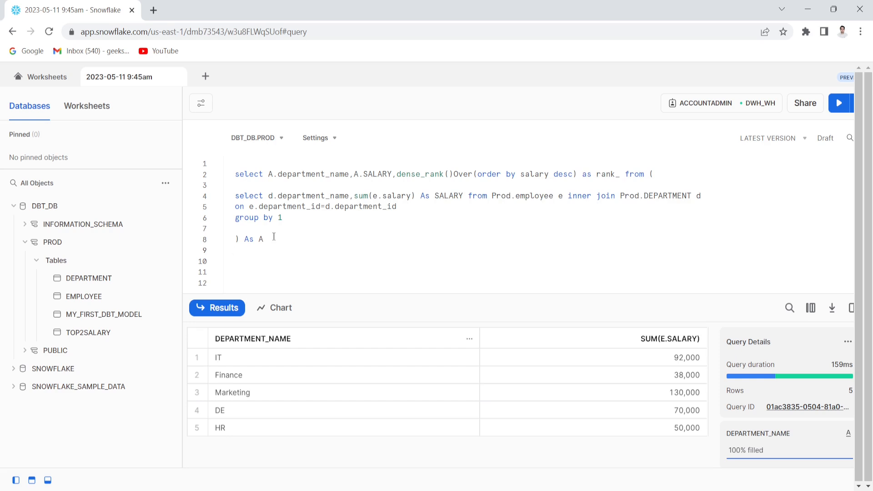
text(Quality)
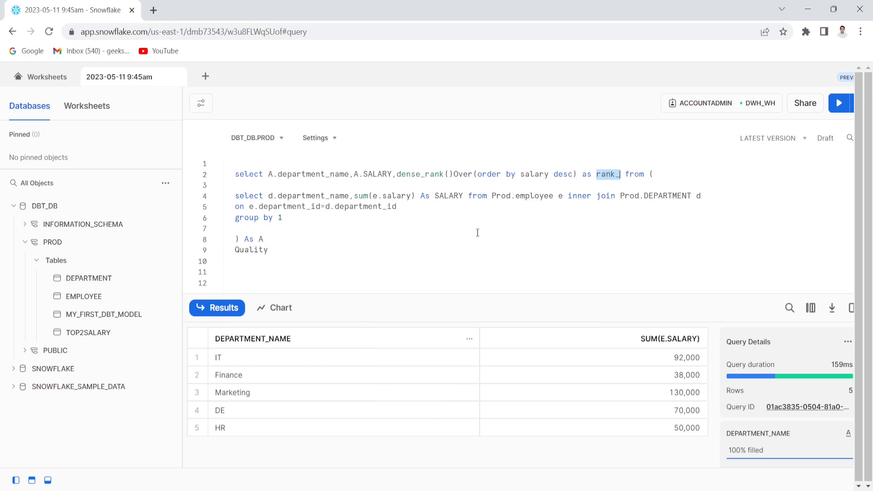
text(rank)
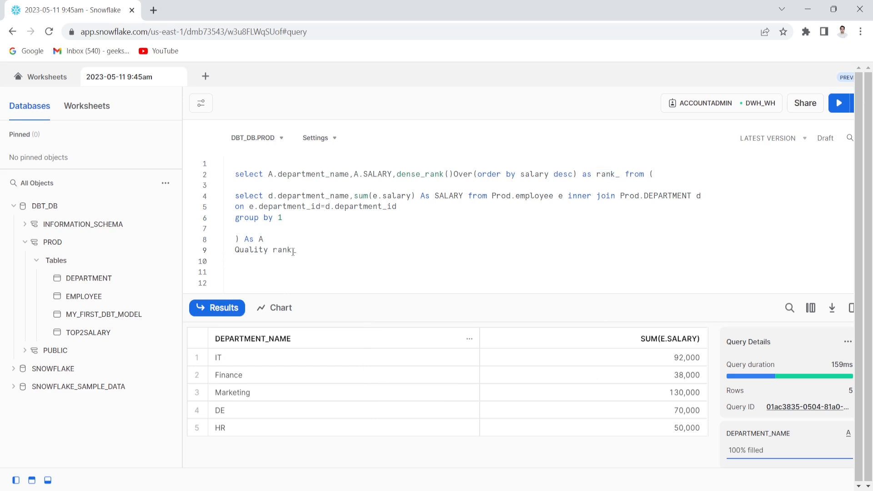
text(<3)
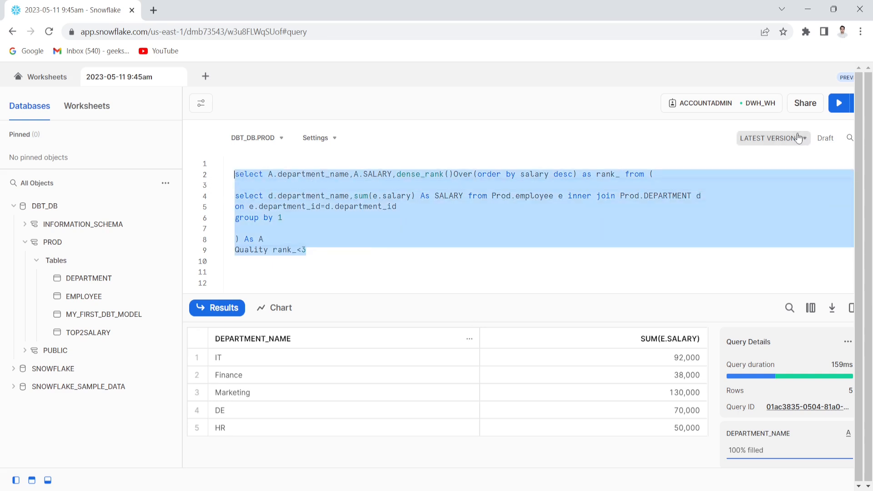
- Run the ranked query, getting Marketing (rank 1) and IT (rank 2), and select the query text
click(841, 103)
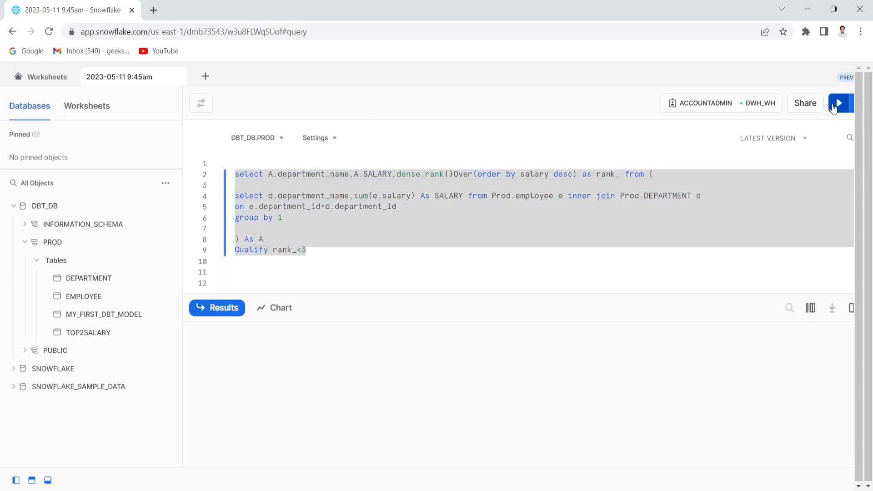
click(840, 104)
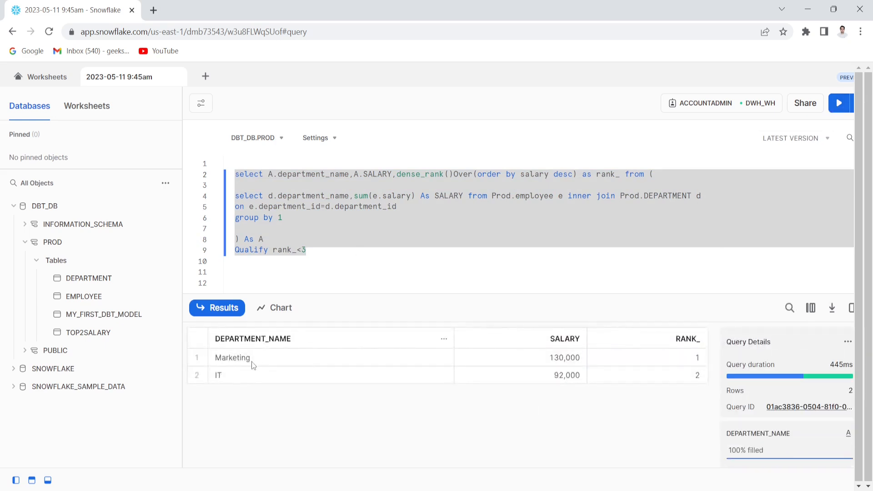
mouse_move(242, 374)
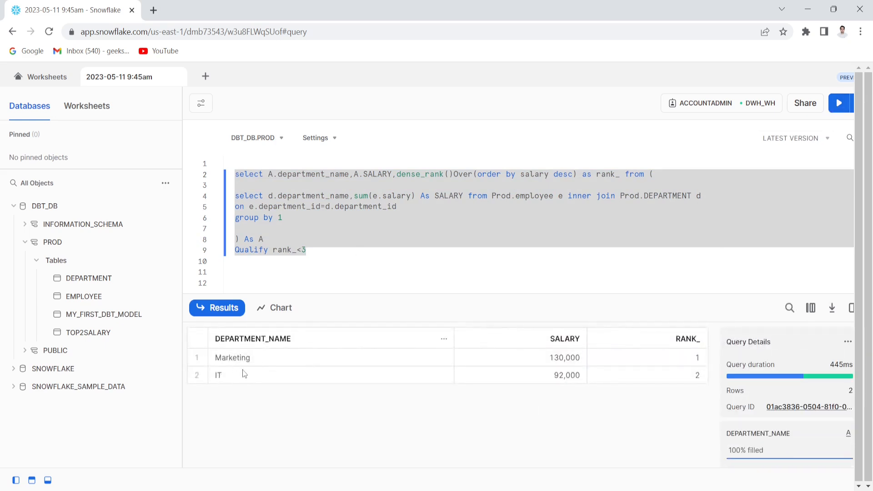
mouse_move(491, 401)
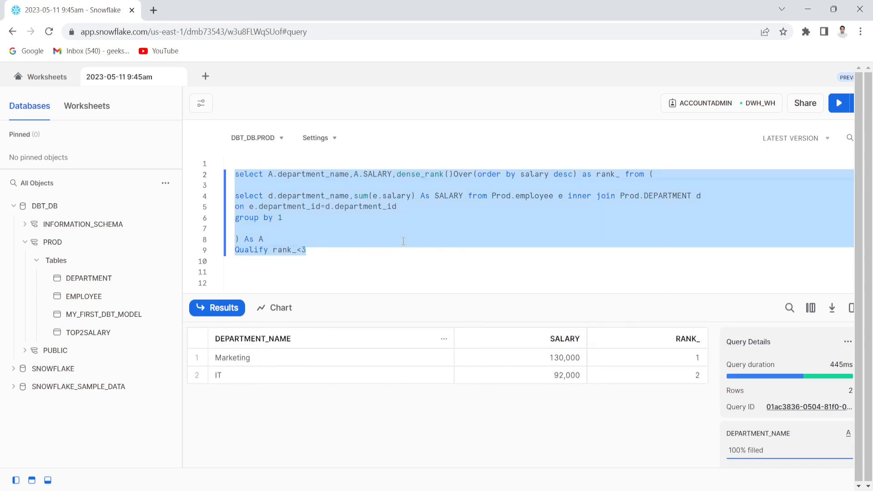
click(270, 234)
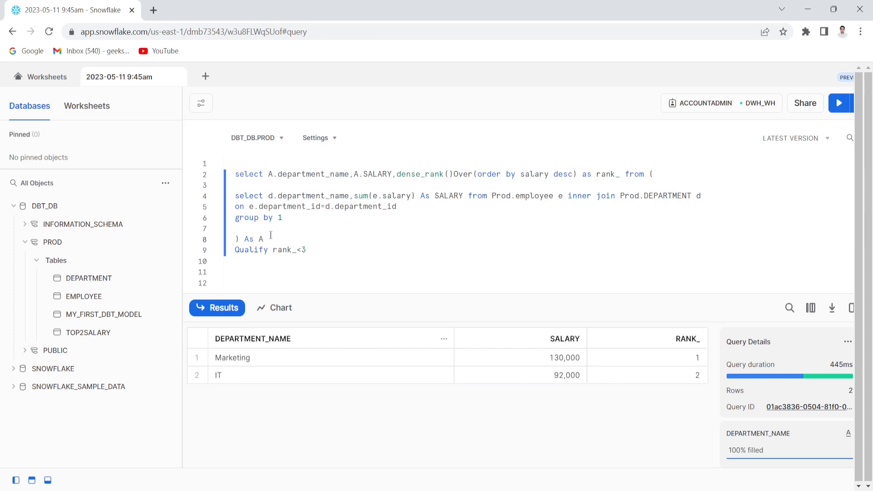
drag(235, 196, 283, 217)
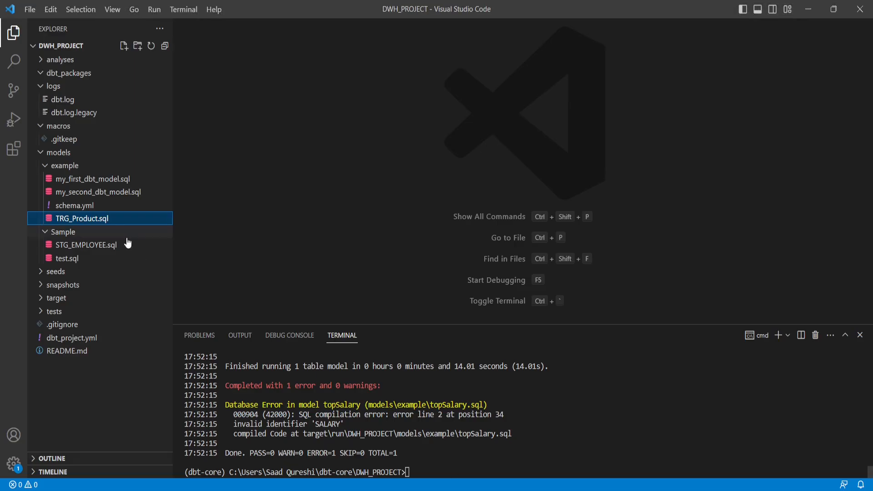
- Add deptsalary.sql under macros holding the department salary-totals query
right_click(59, 126)
text(dep)
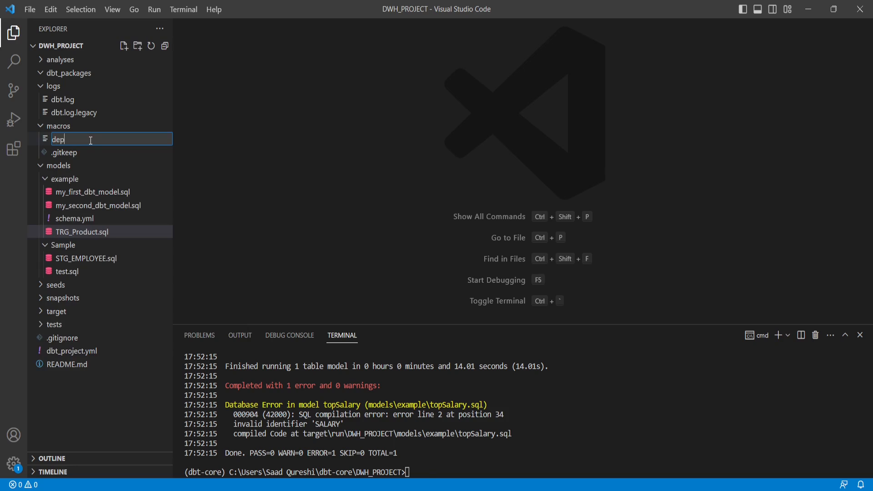
text(salary.sql)
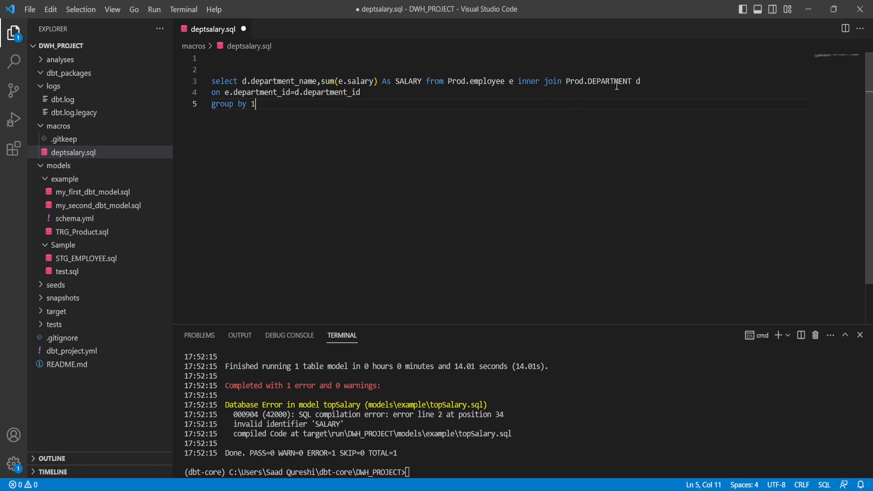
click(226, 69)
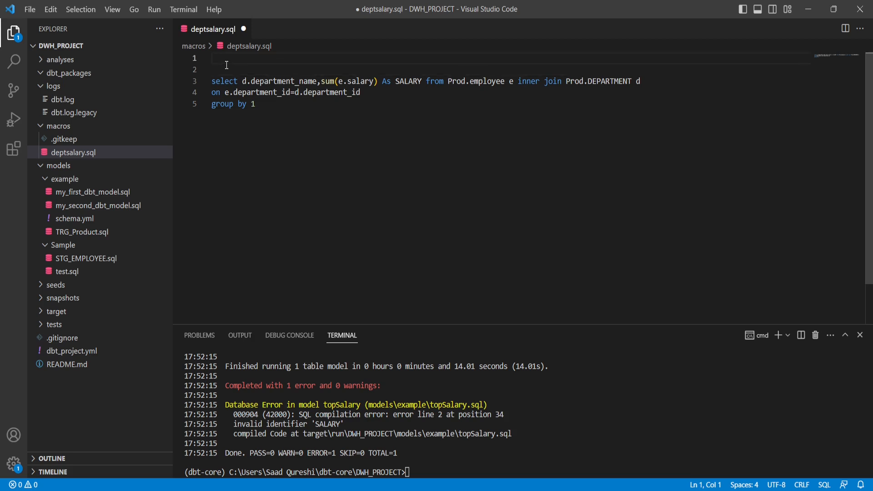
- Add the {% macro deptsalary() %} header above the query
text({% macro)
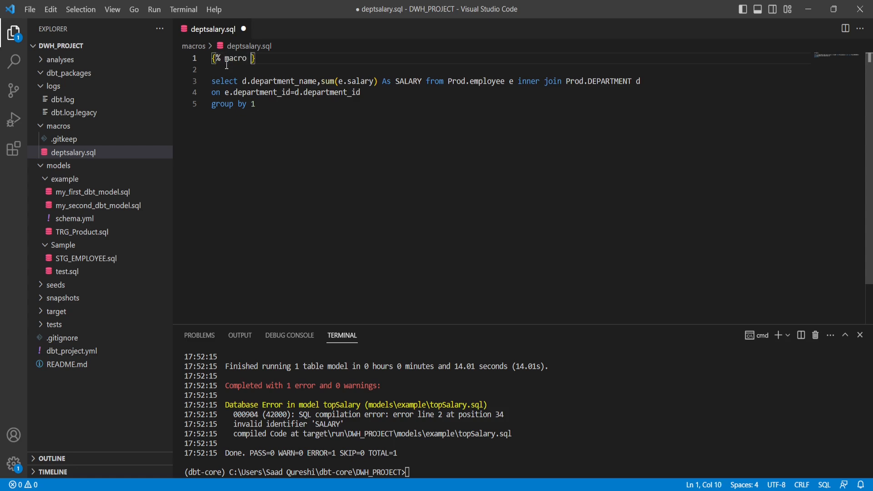
text(d)
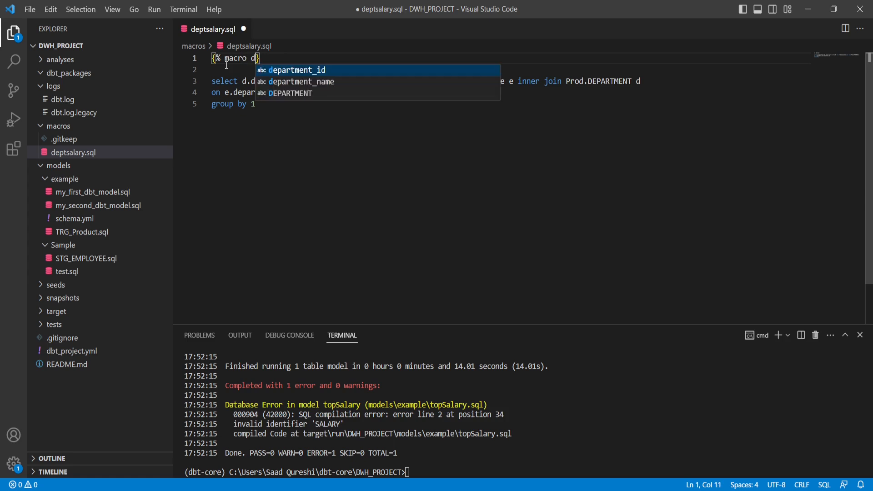
text(eptsa)
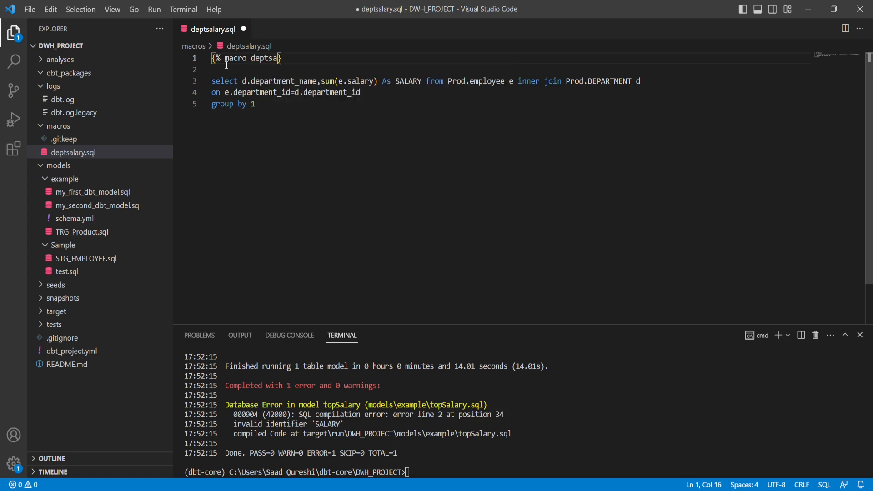
text(lar)
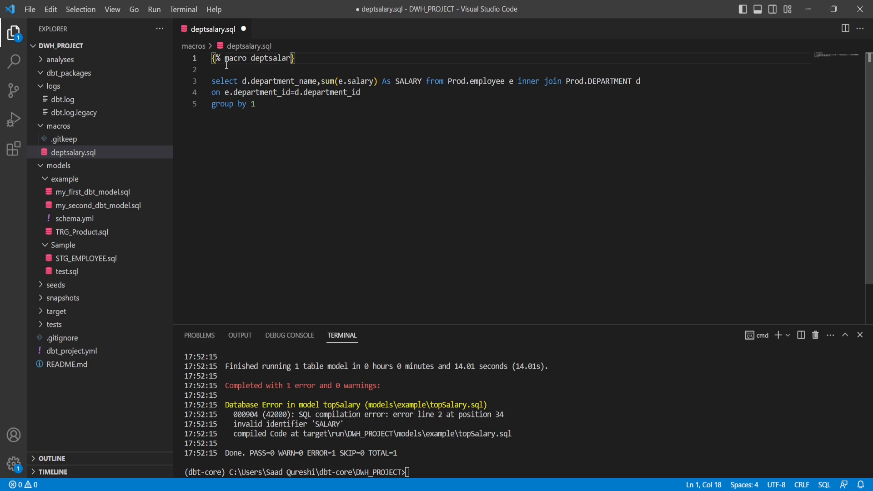
text(())
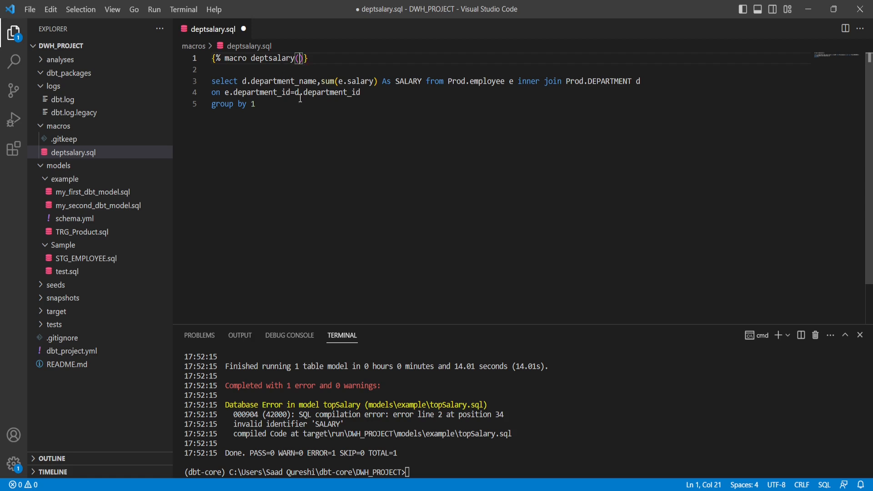
mouse_move(285, 172)
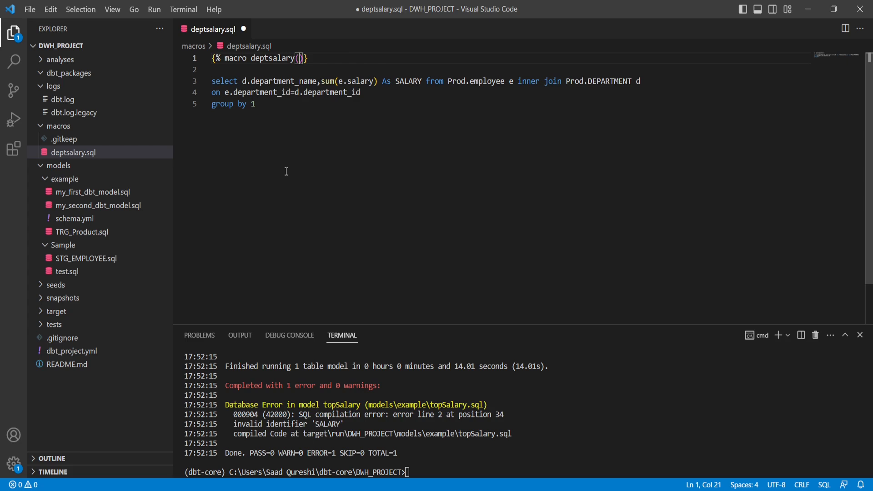
double_click(272, 58)
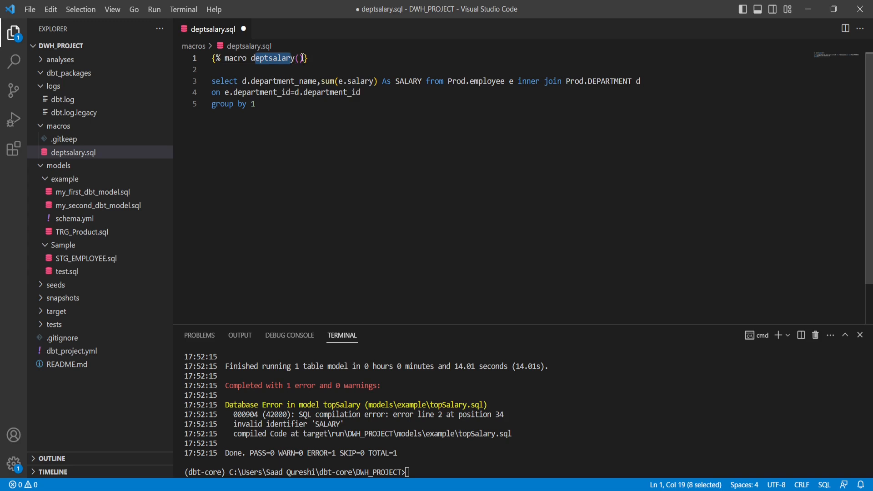
click(300, 58)
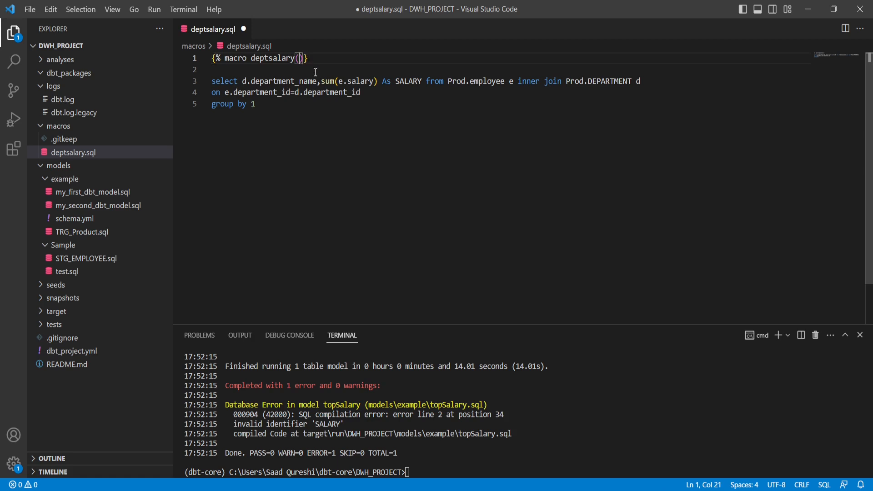
text(" ")
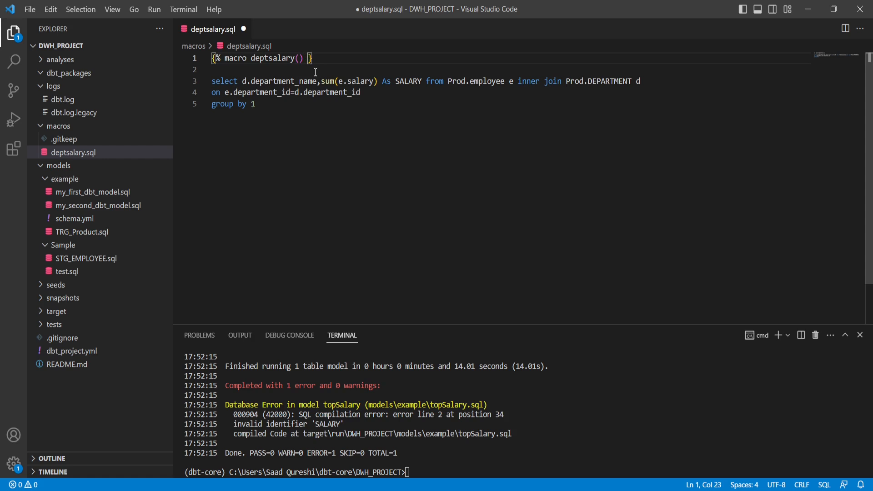
text(%)
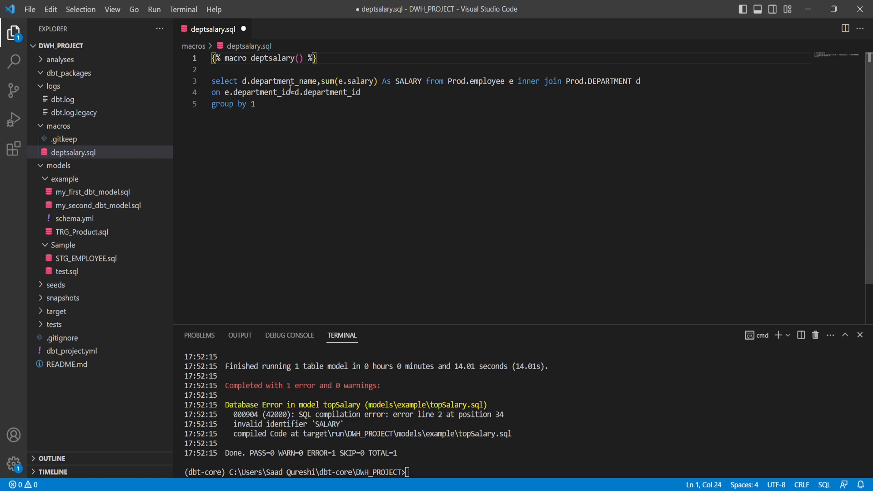
- Add {% endmacro %} after the query, then save and close deptsalary.sql
click(256, 103)
text({% endmacro %})
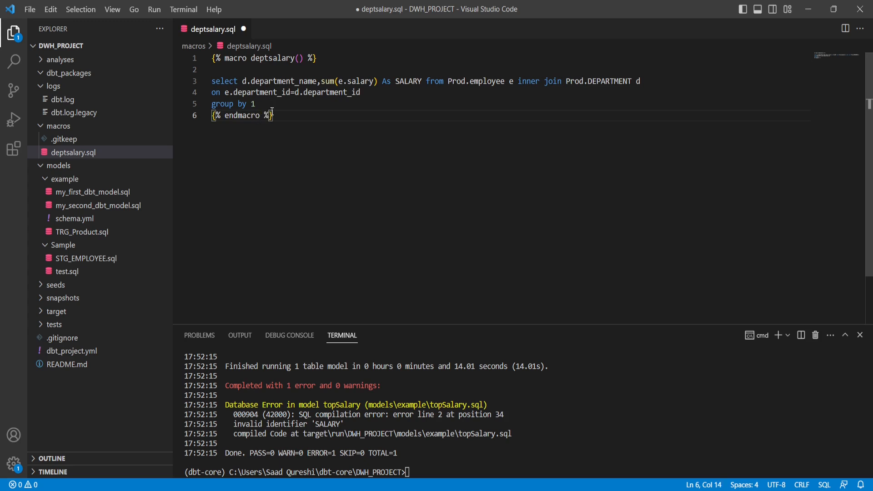
key(Enter)
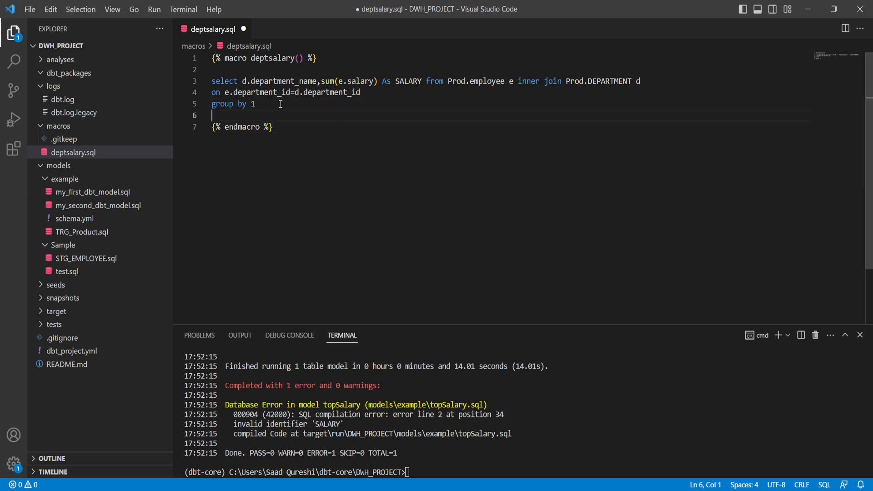
key(ctrl+s)
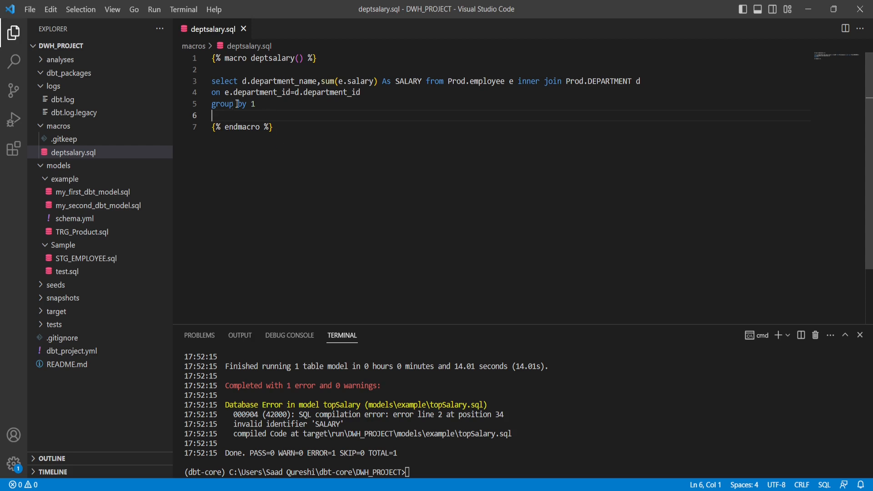
mouse_move(262, 229)
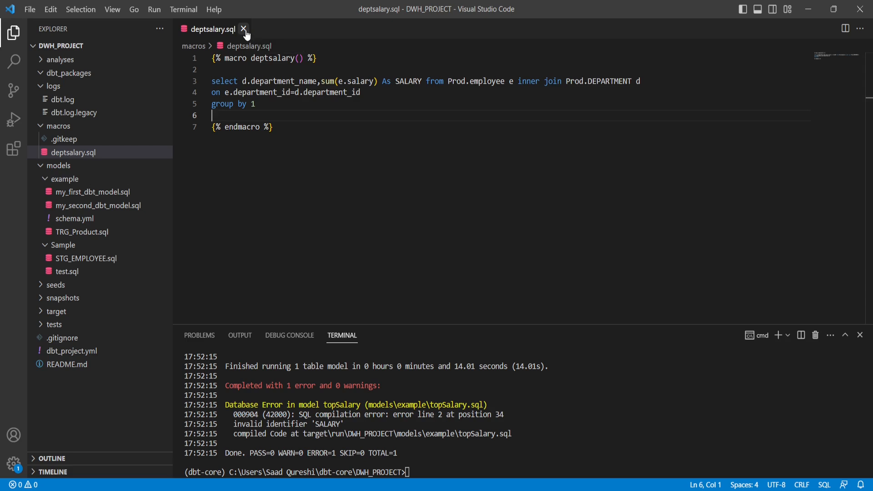
click(244, 29)
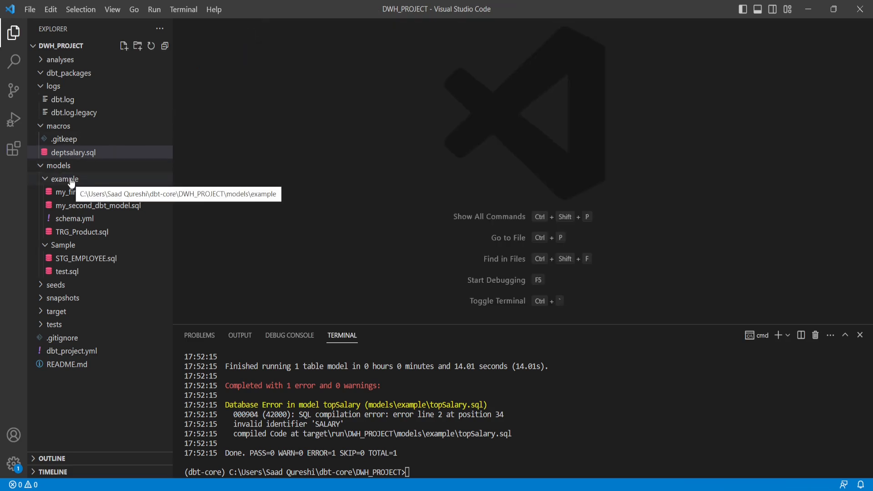
- Add a new file named topsalary.sql in the models/example folder
right_click(63, 179)
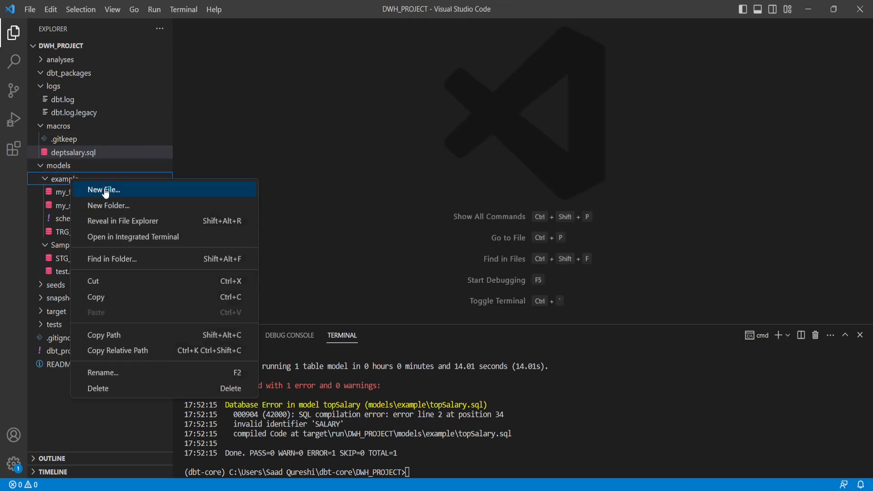
click(102, 190)
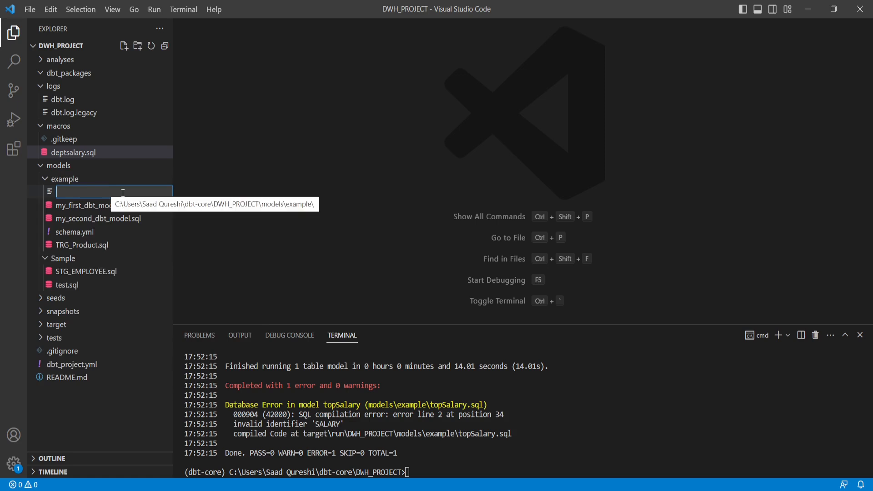
text(top)
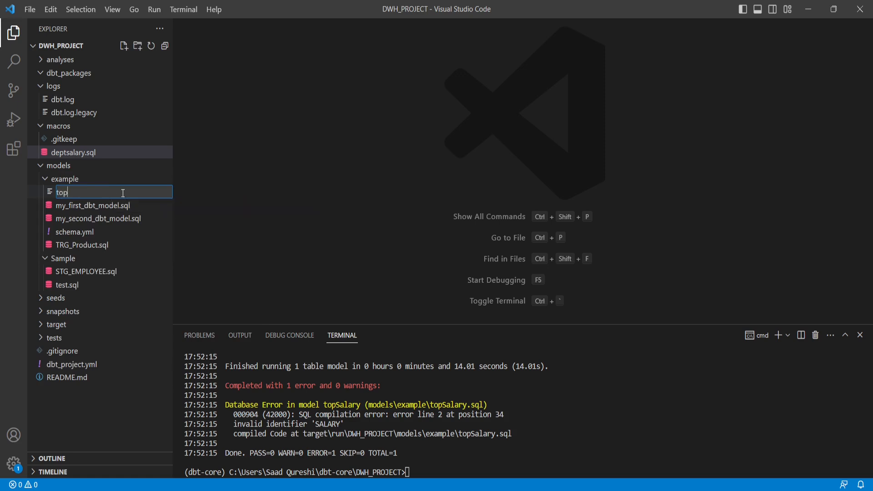
text(sa)
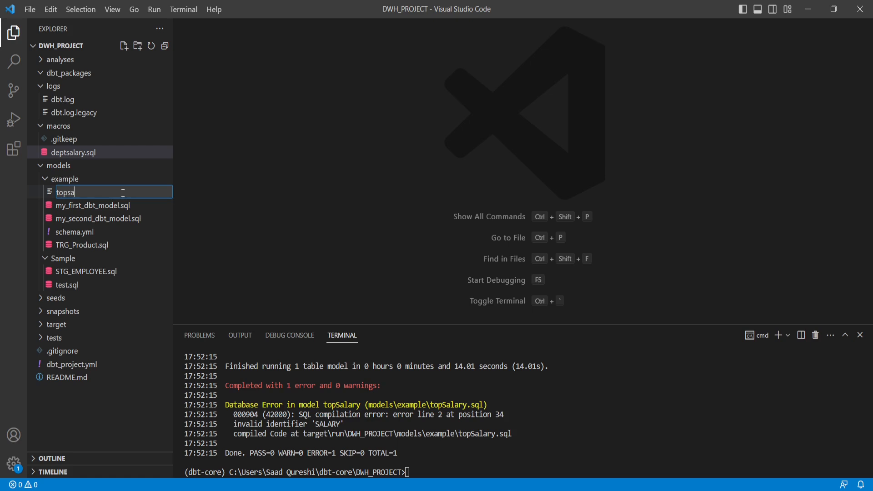
text(lary.sql)
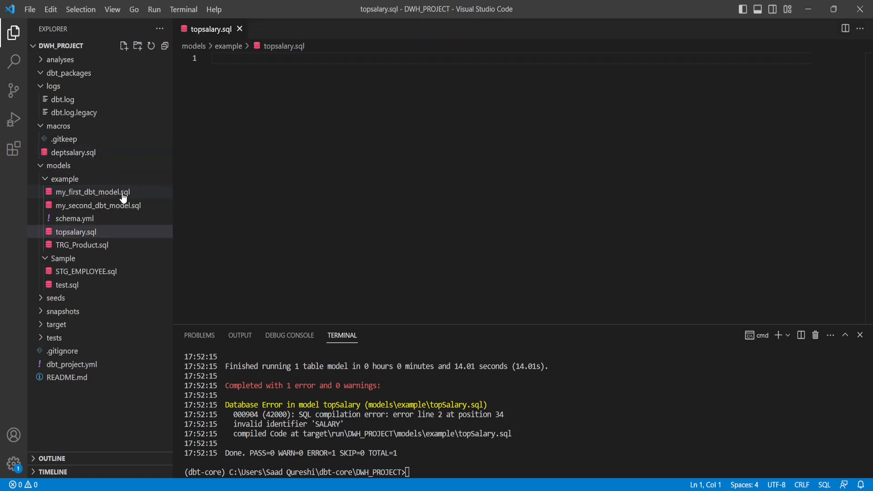
mouse_move(548, 441)
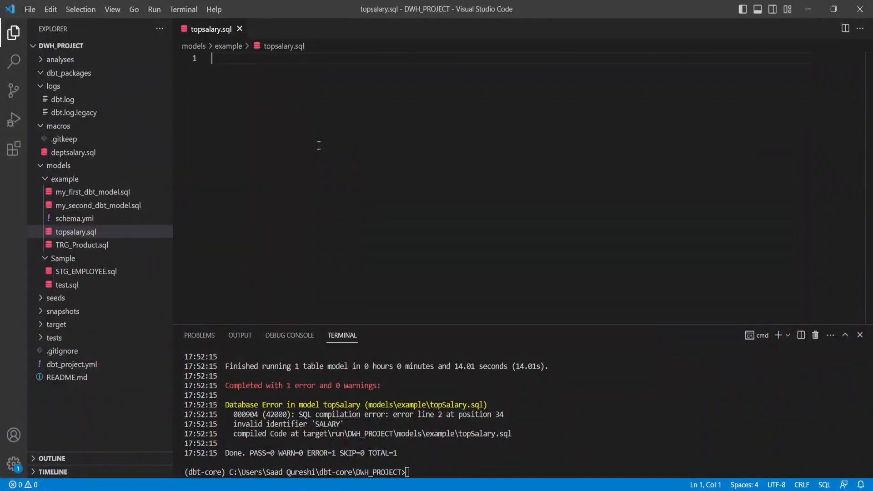
- Write the dense_rank salary select over an empty {{ }} subquery aliased A, keeping rank_<3
text(select A.department_name,A.SALARY,dense_rank()Over(order by salary desc) as rank_ from ()
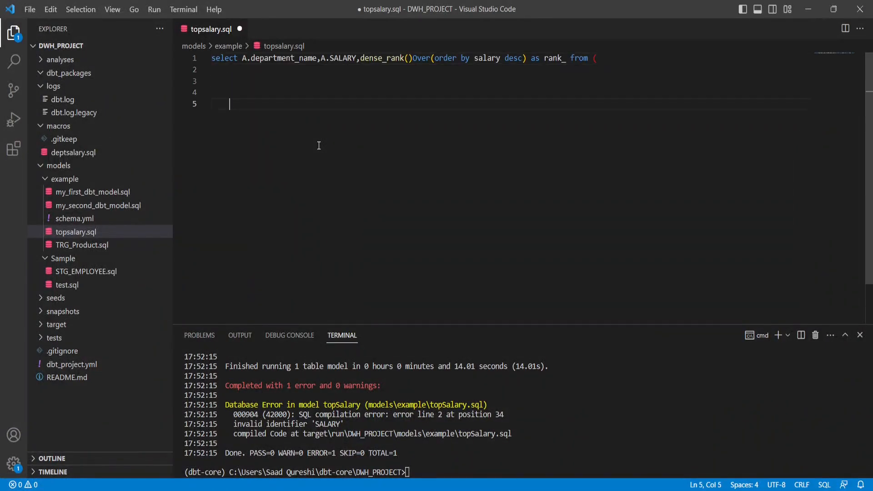
key(Backspace)
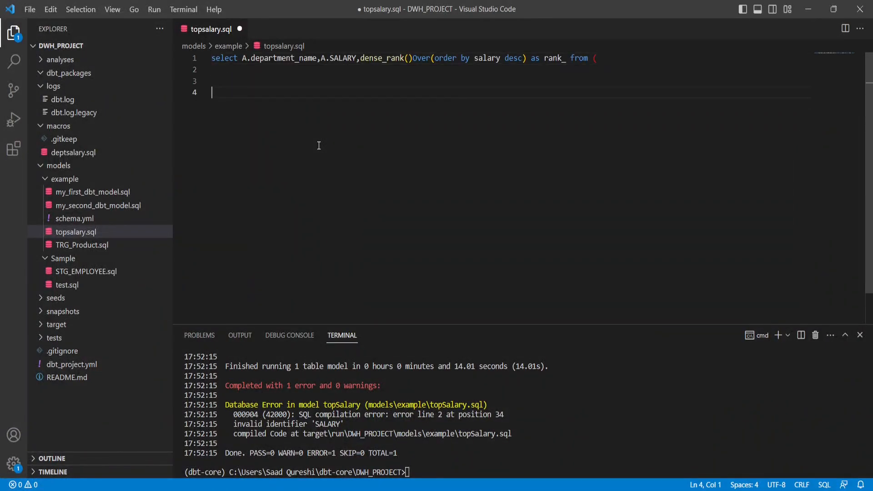
text() As A)
text(Qualify rank_<3)
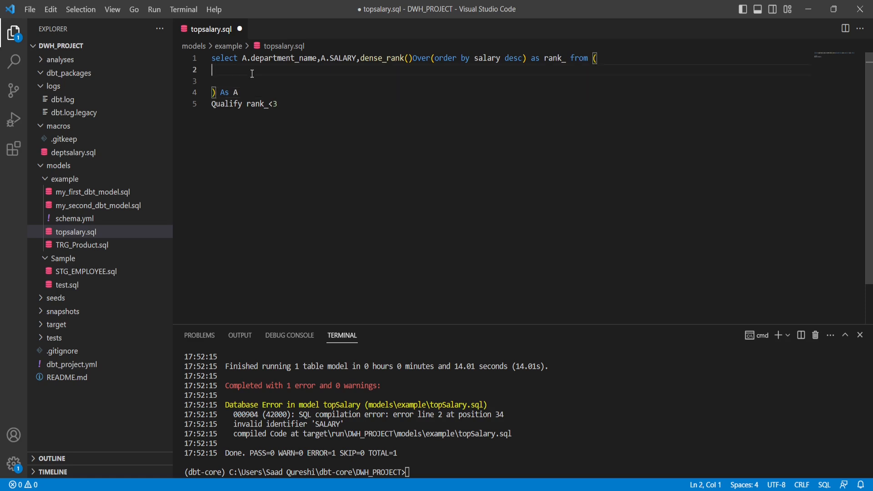
key(Enter)
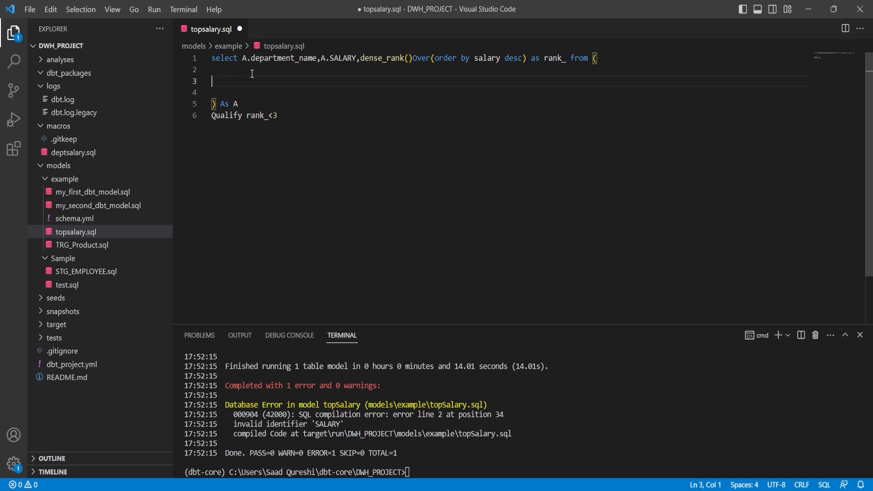
text({{)
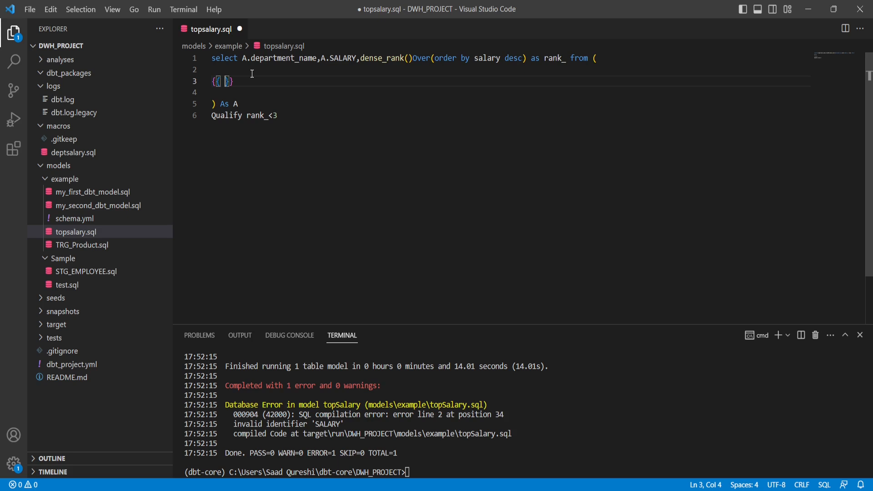
- Copy the macro name from deptsalary.sql, call deptsalary() in topsalary.sql's subquery, and save
click(73, 152)
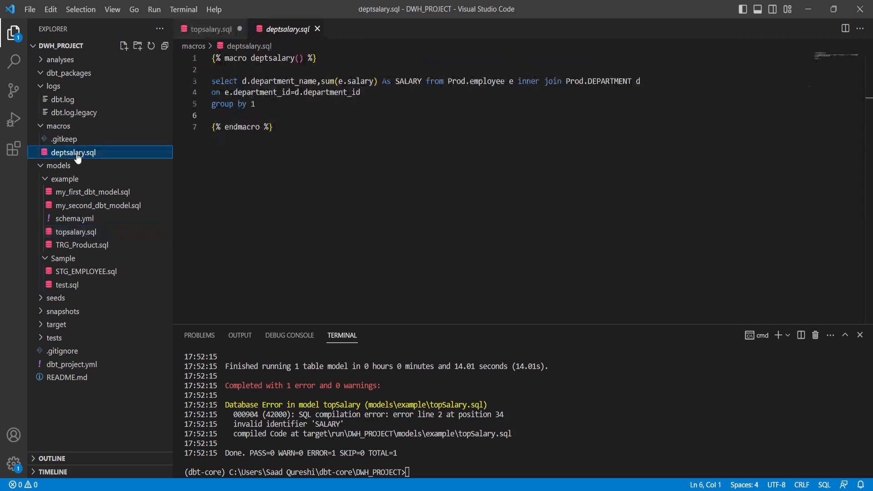
double_click(285, 57)
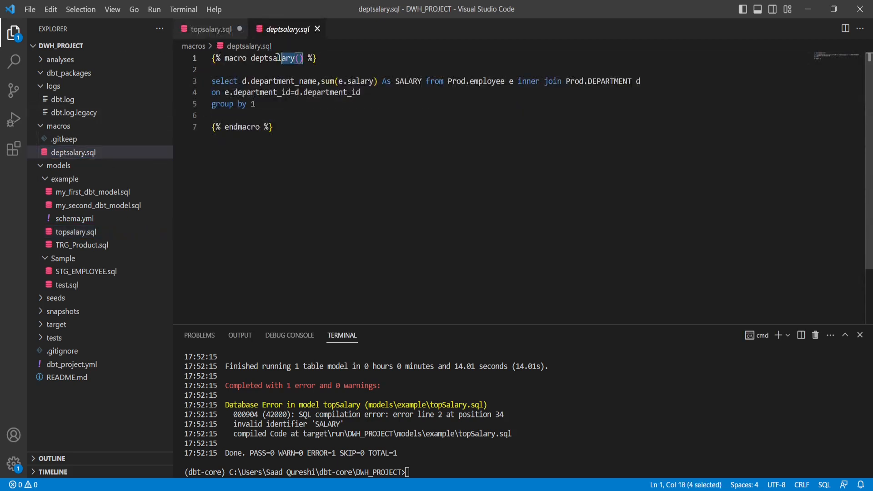
double_click(272, 57)
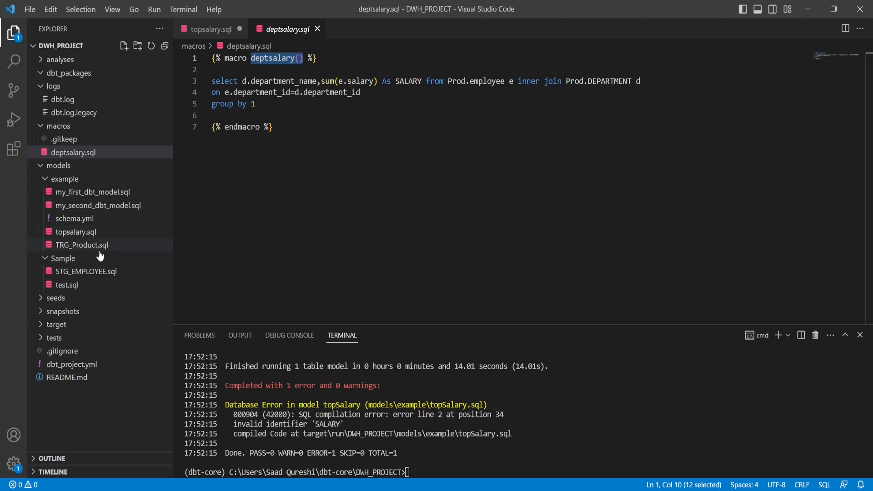
click(211, 28)
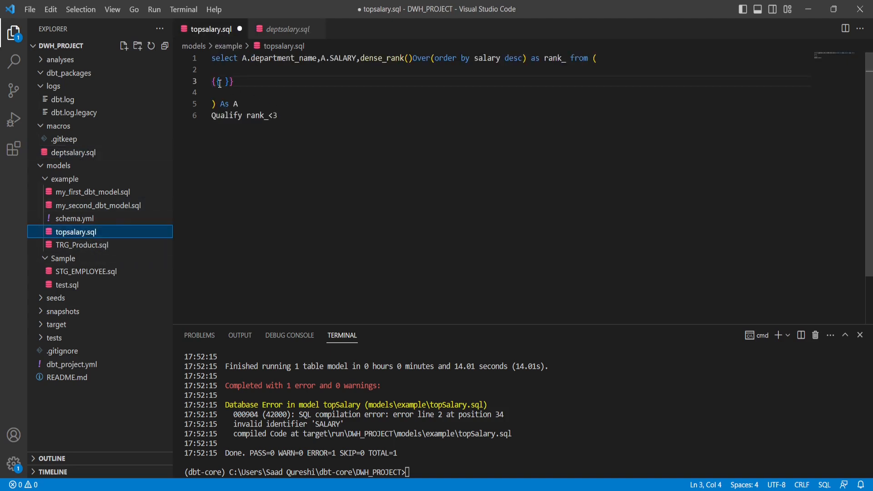
text(deptsalary())
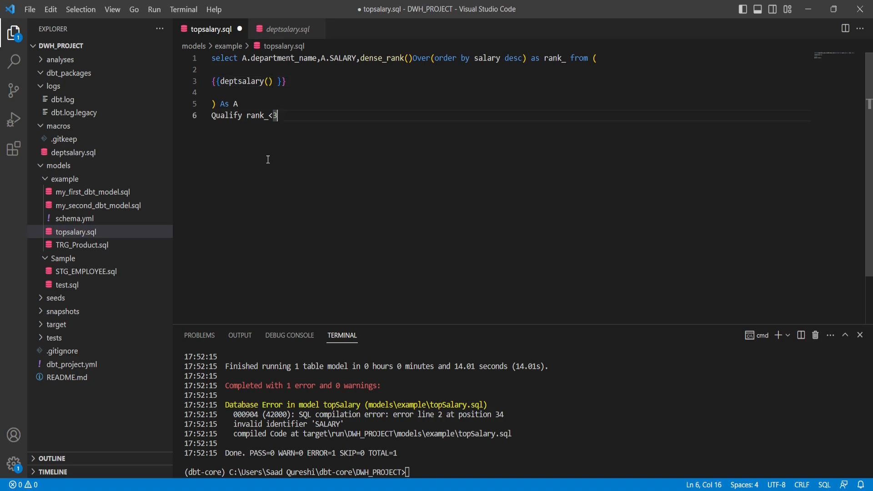
key(ctrl+s)
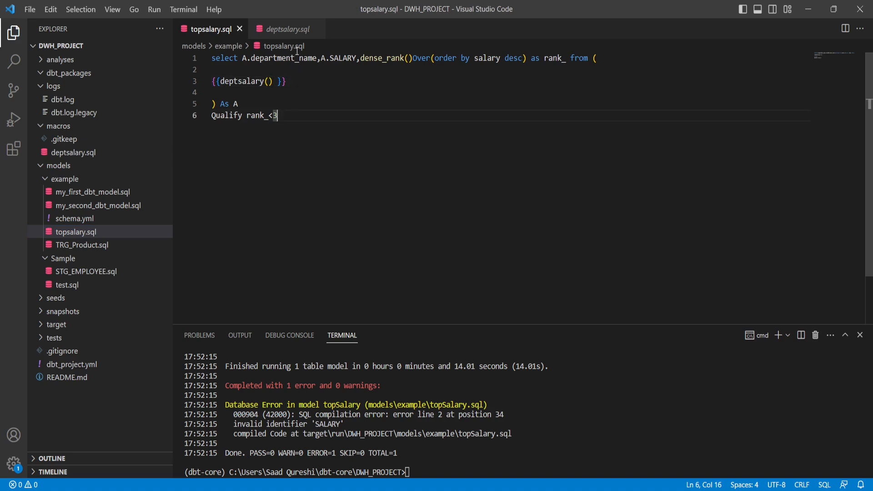
- Compare the deptsalary macro's query body against the topsalary.sql model
click(285, 28)
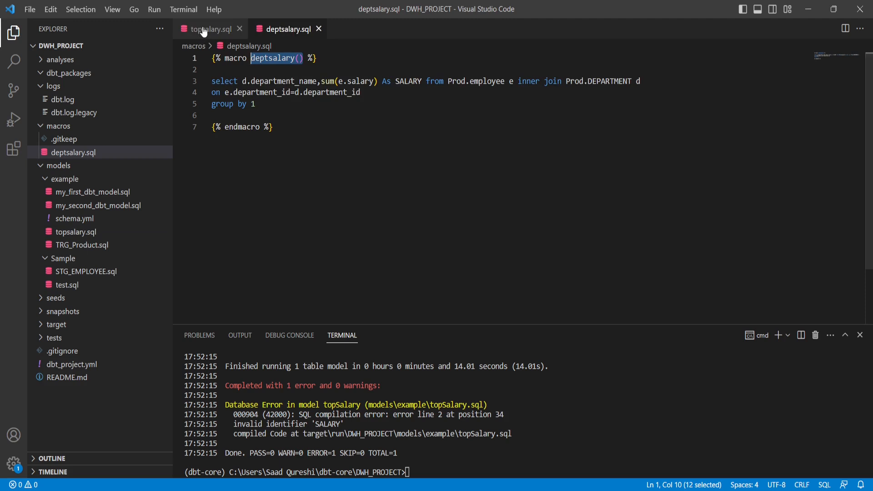
click(209, 28)
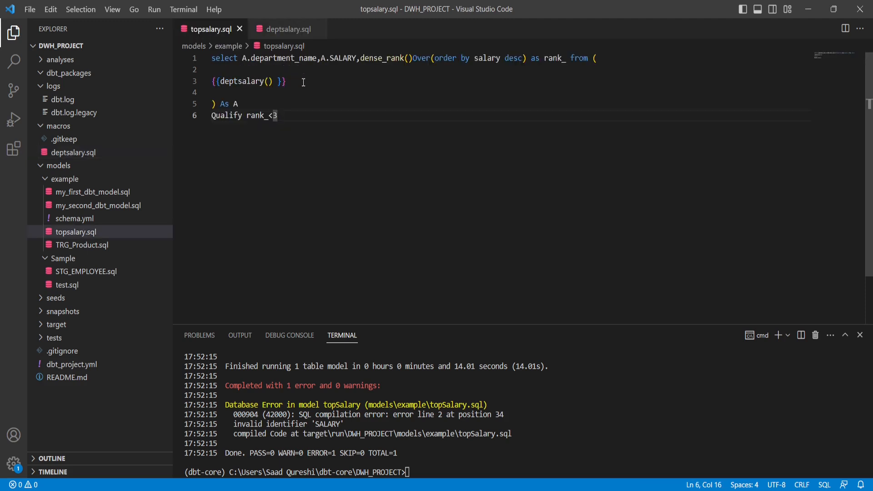
click(286, 28)
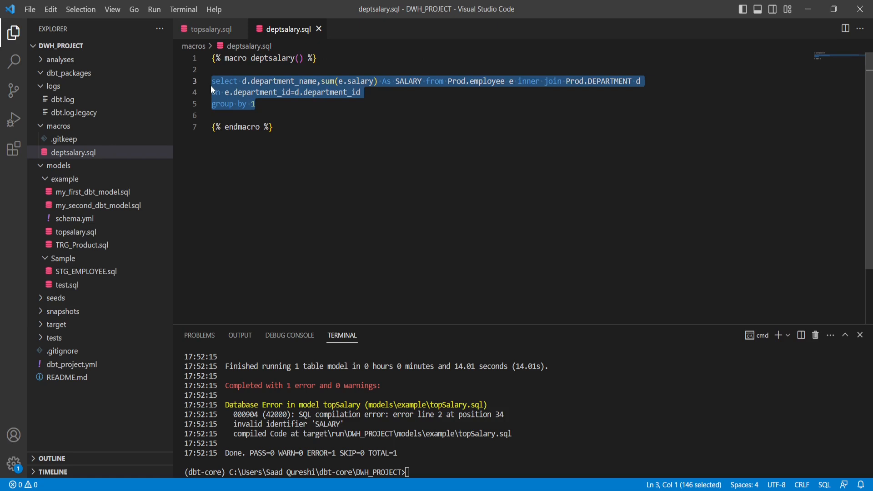
click(209, 29)
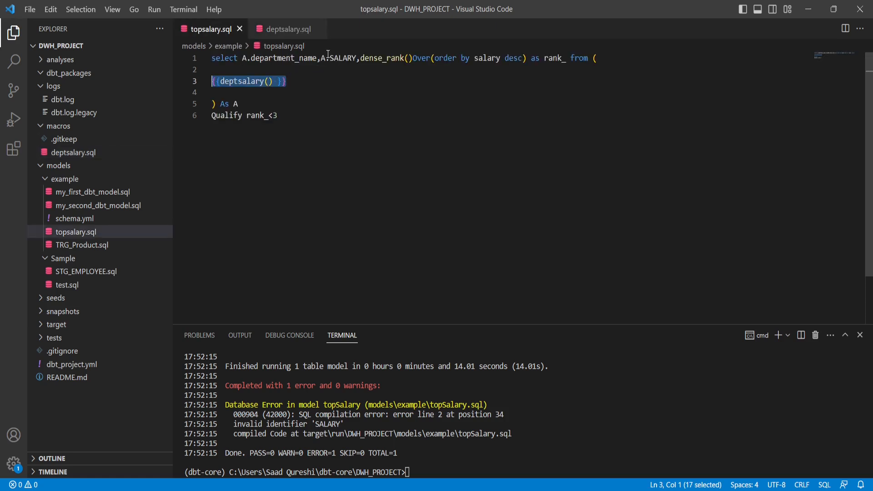
mouse_move(617, 55)
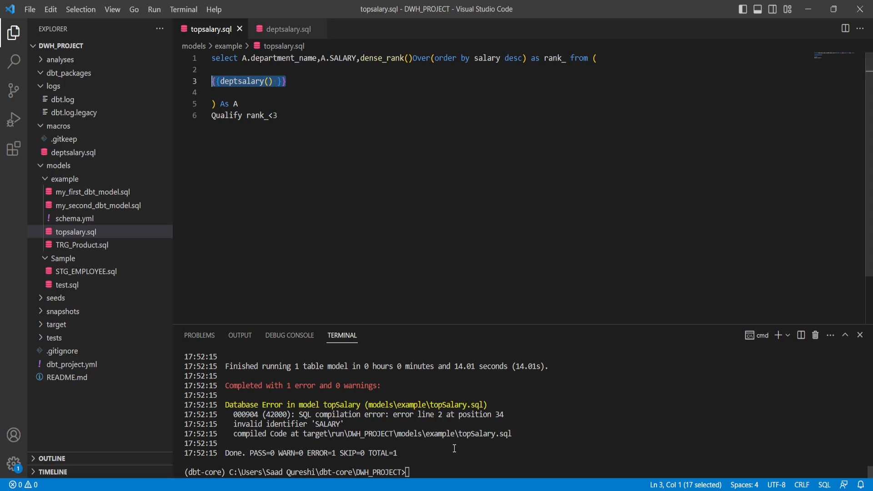
- Enter 'dbt run --select topsalary' in the VS Code terminal
text(d)
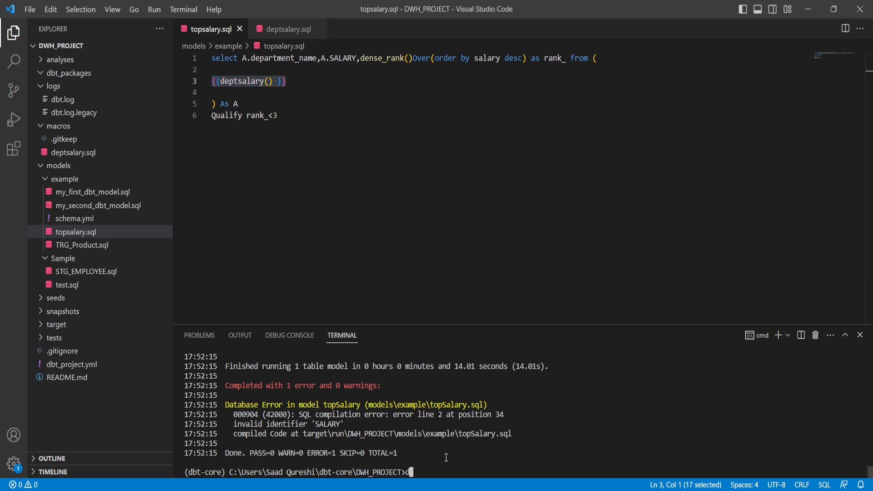
text(dbt run)
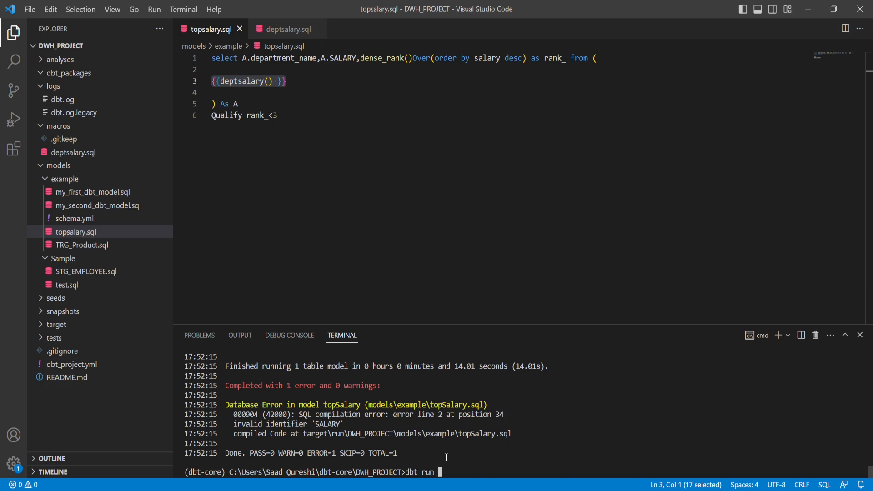
text(--selec)
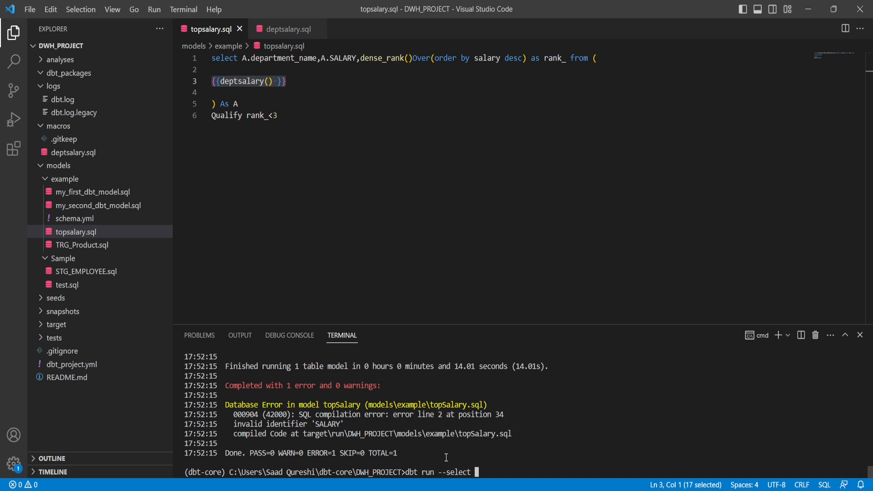
text(top)
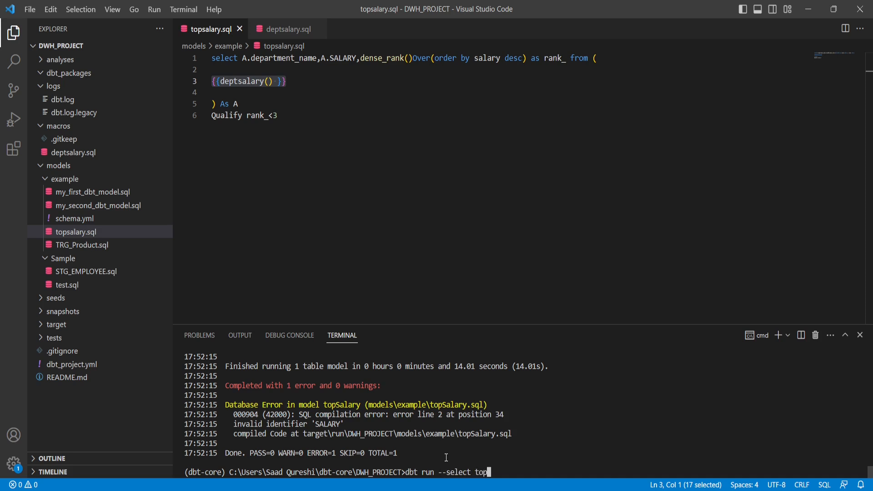
text(salary)
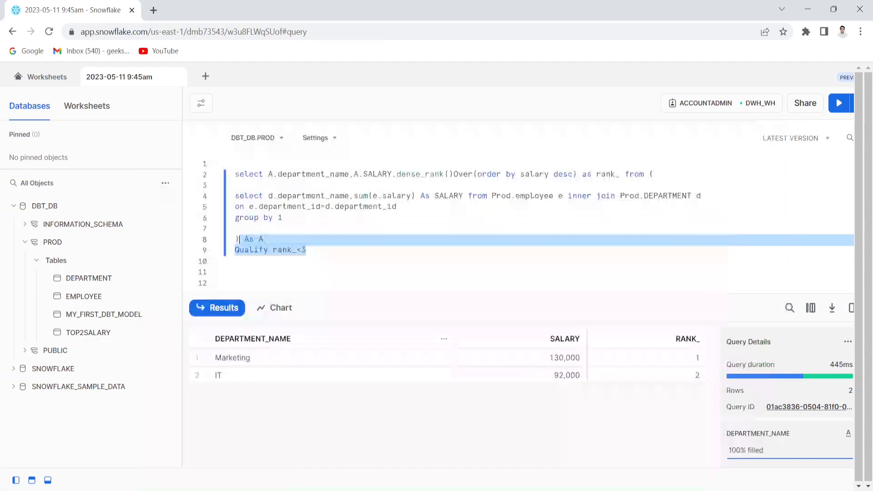
- Refresh the database objects so TOPSALARY appears under PROD's tables, then start a new worksheet line
click(165, 184)
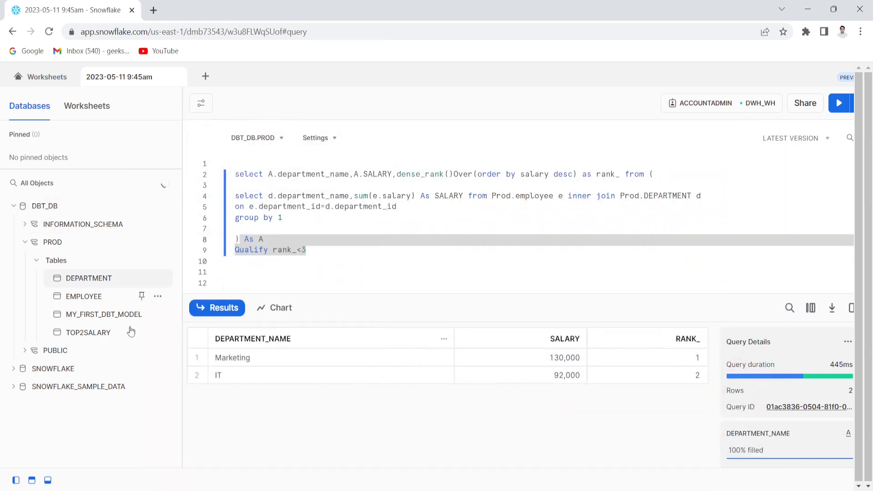
click(87, 332)
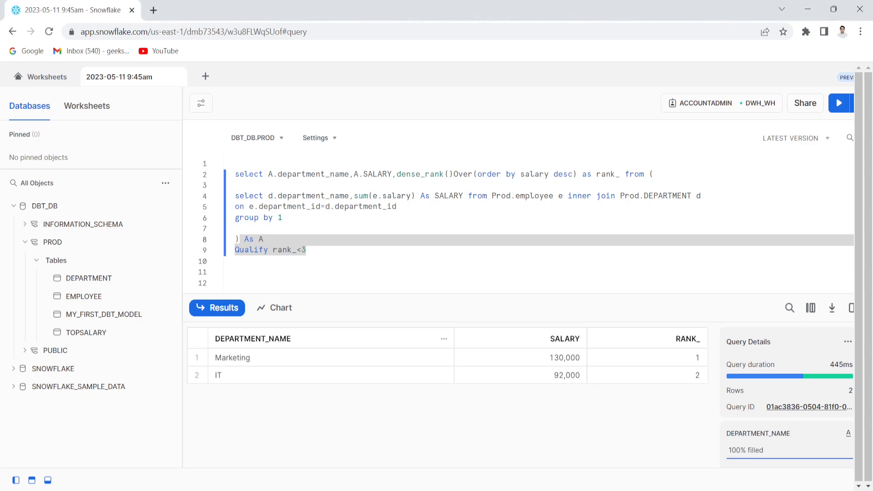
click(104, 315)
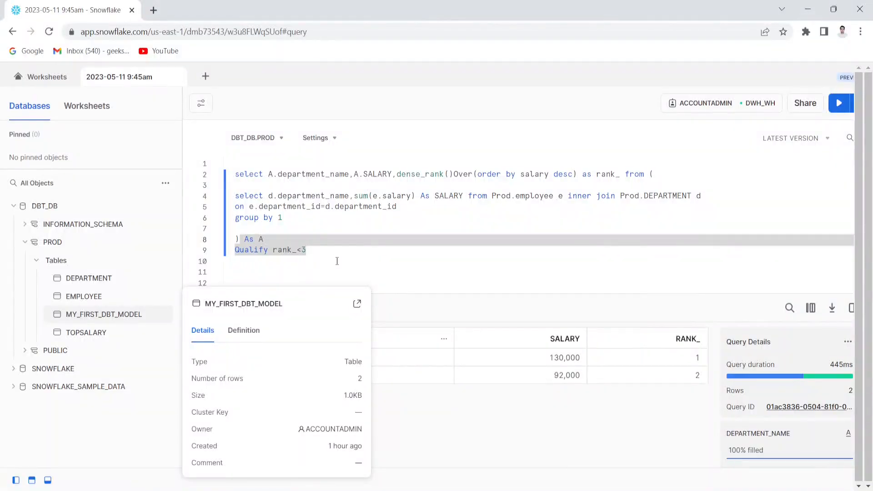
- Run 'select * from topsalary', returning Marketing at 130,000 and IT at 92,000
text(s)
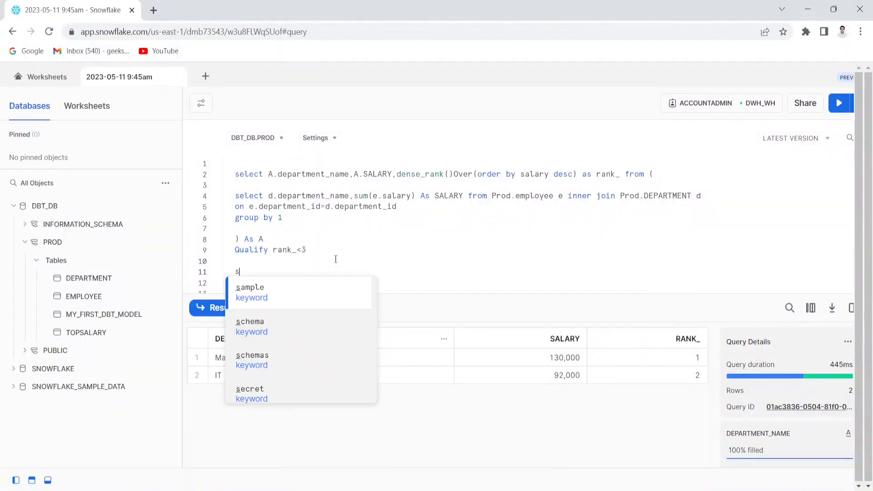
text(elect *)
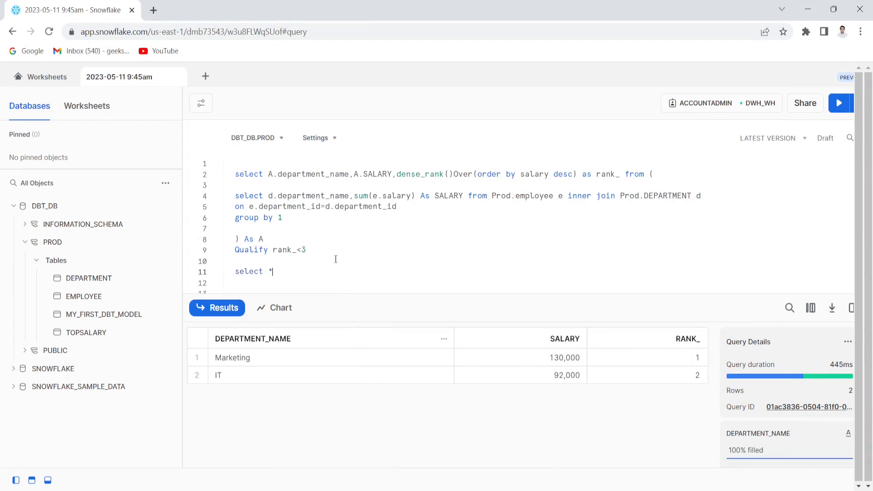
text(from t)
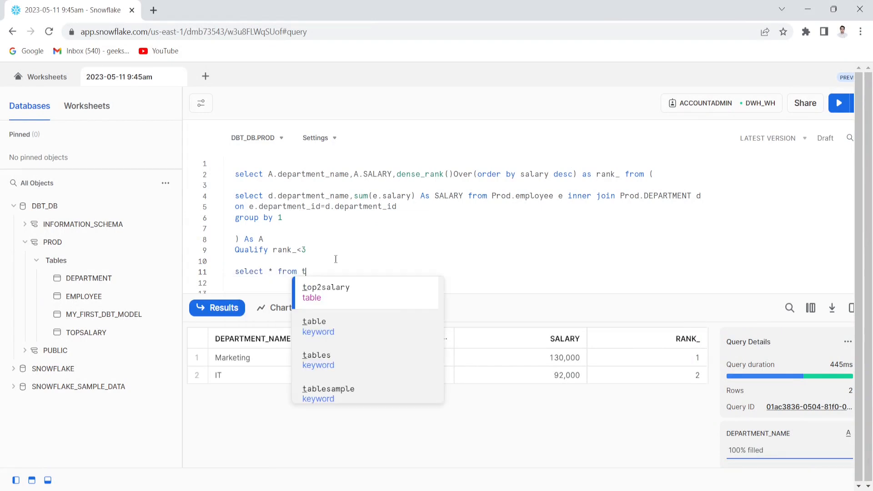
text(op)
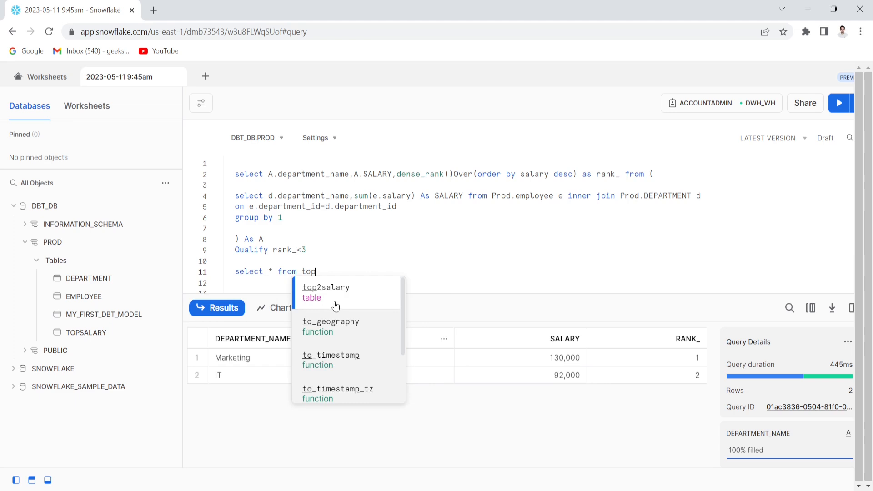
click(326, 287)
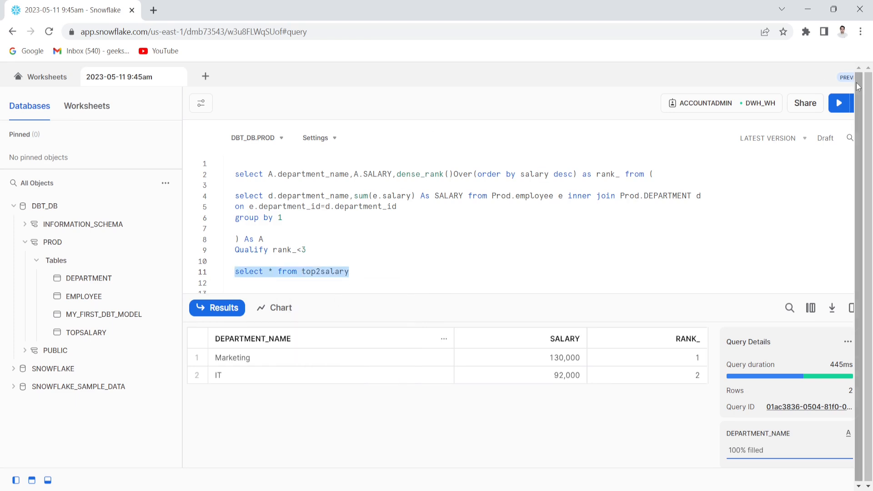
click(840, 103)
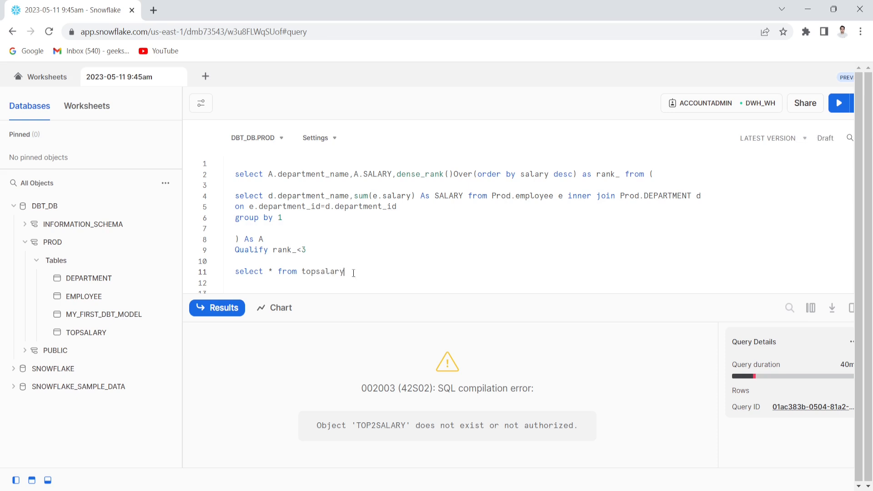
click(841, 103)
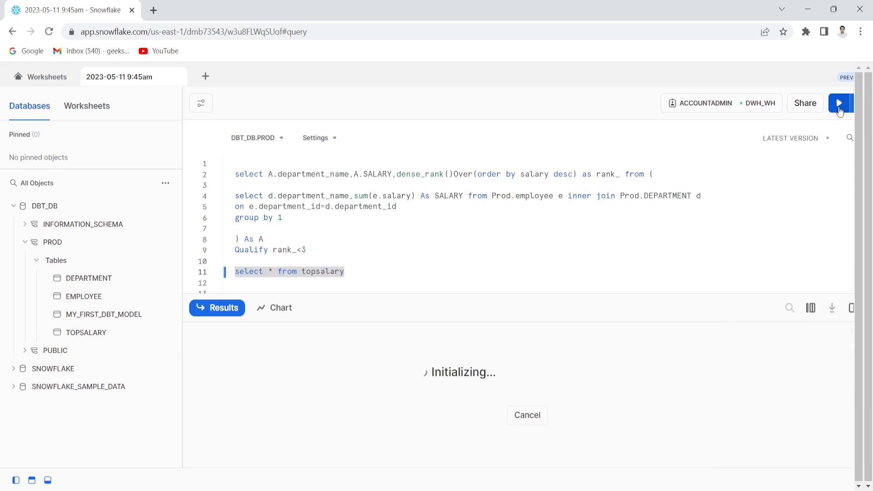
click(839, 103)
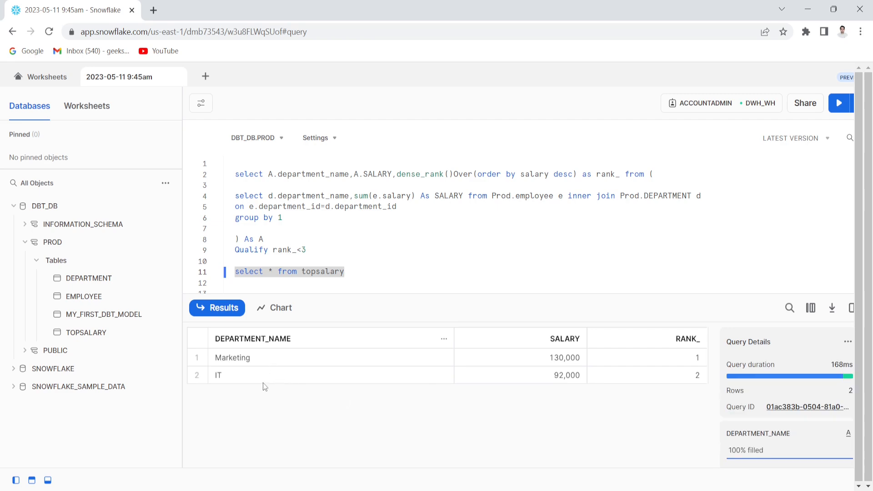